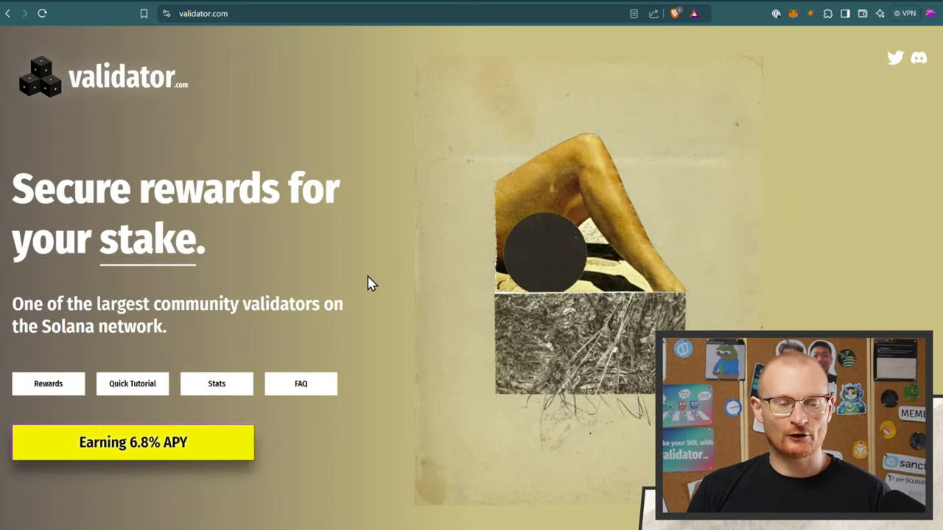
Step: Reduce the rewards calculator amount from 1000 to 100 SOL, showing 6.80 SOL yearly
scroll(down, 3)
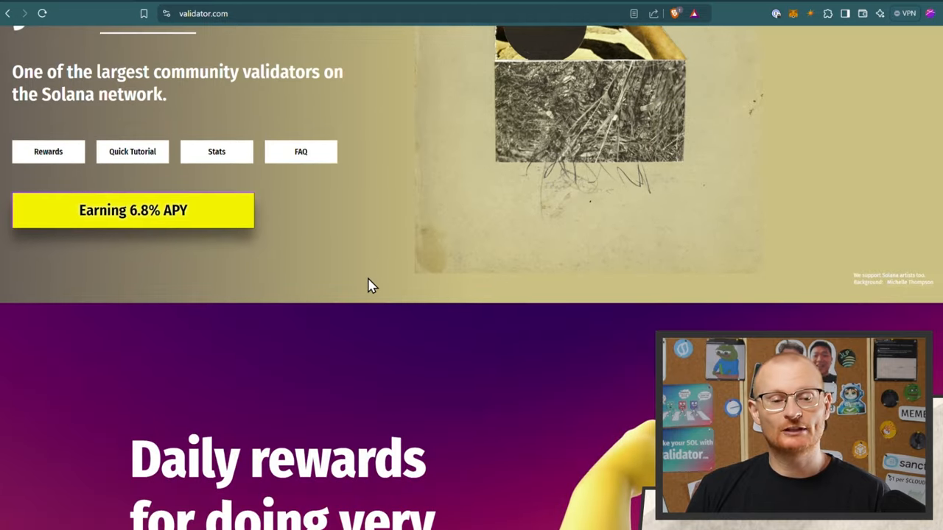
mouse_move(331, 259)
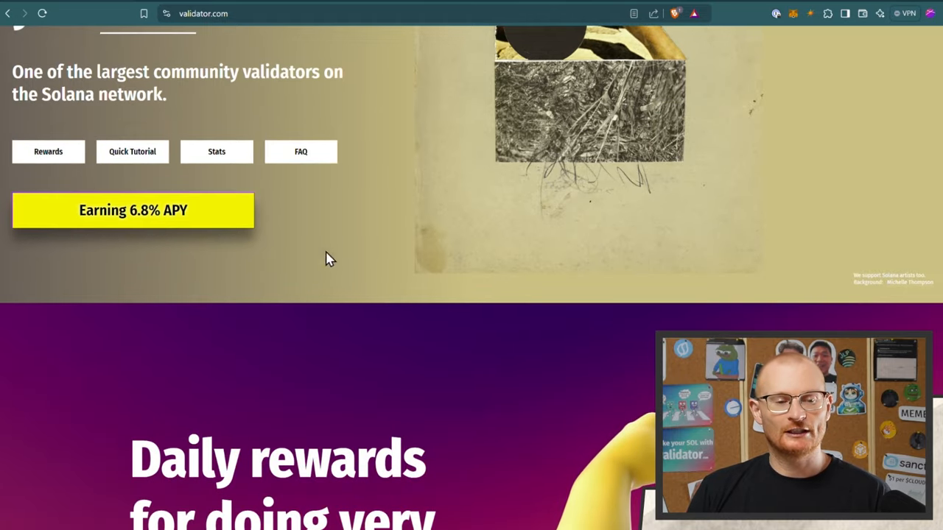
scroll(down, 3)
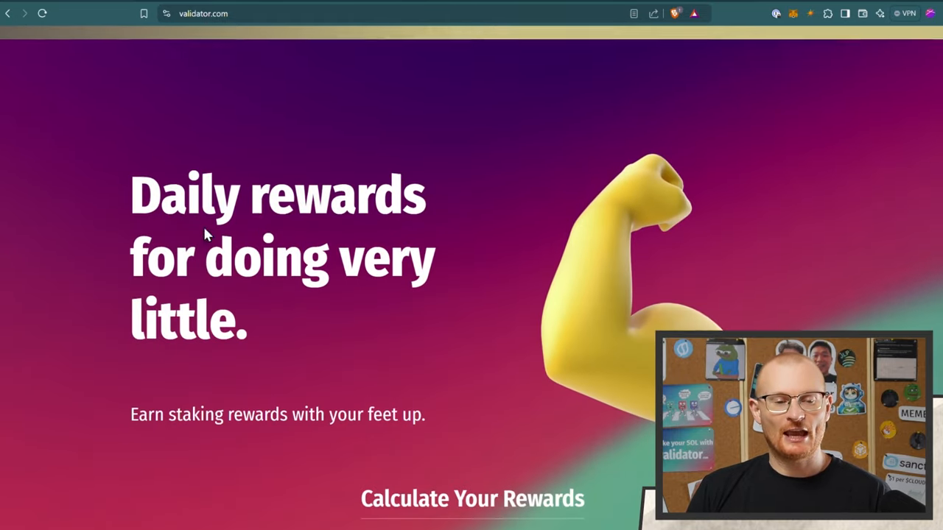
scroll(down, 3)
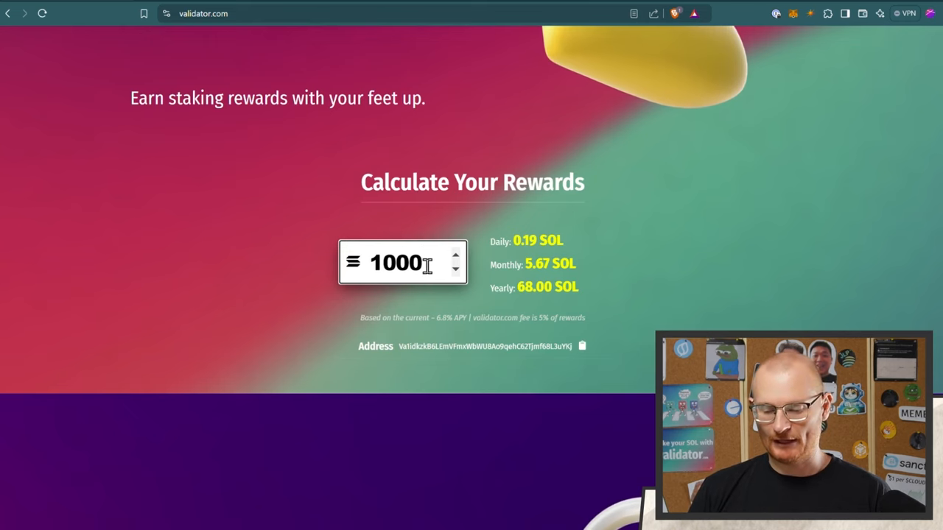
key(Backspace)
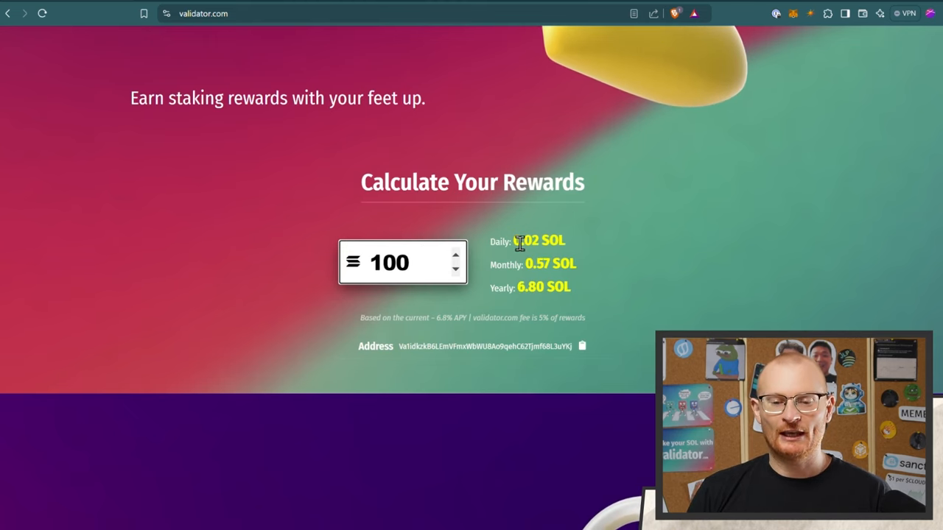
click(810, 13)
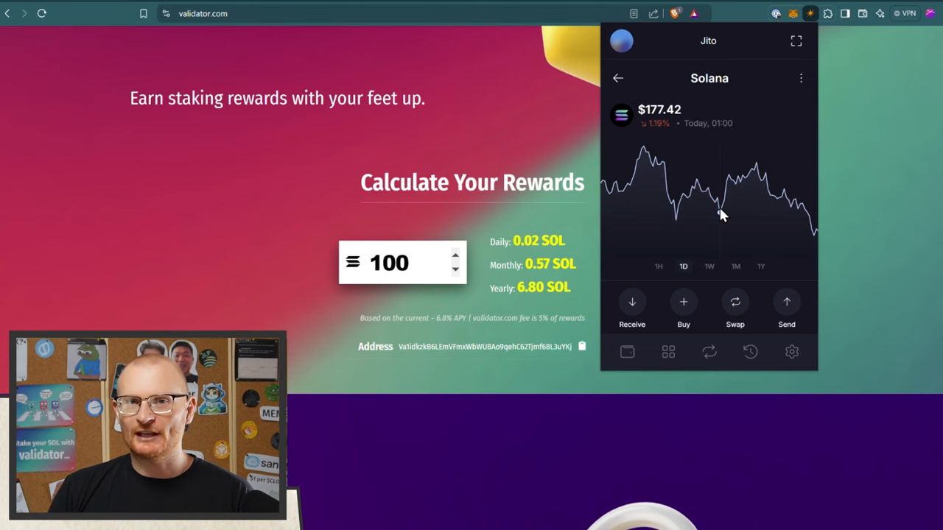
Step: View the staked SOL details: 61.73 SOL across three validator.com stake accounts
scroll(down, 3)
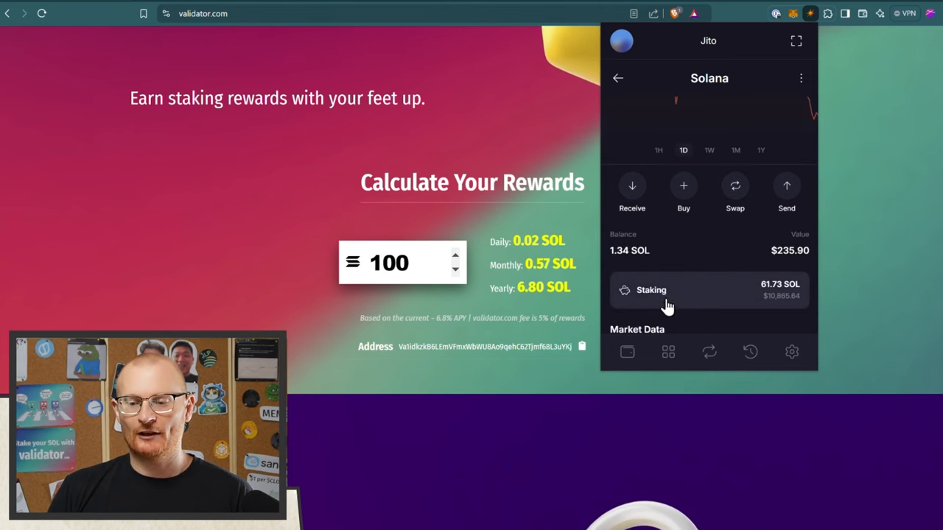
click(651, 289)
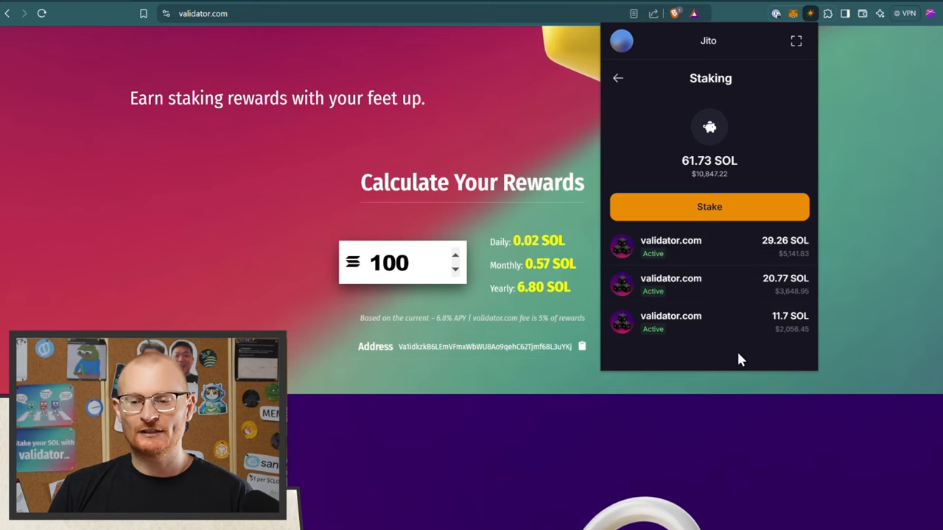
mouse_move(787, 329)
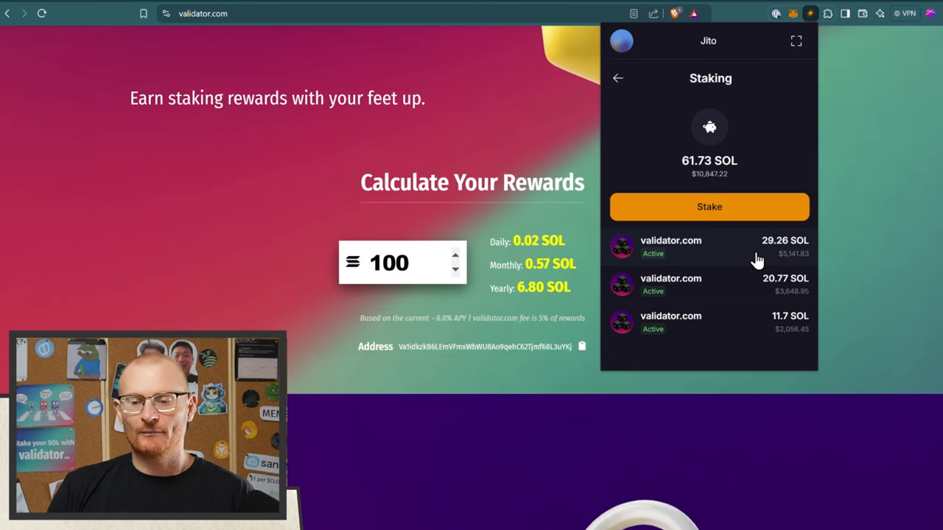
mouse_move(769, 243)
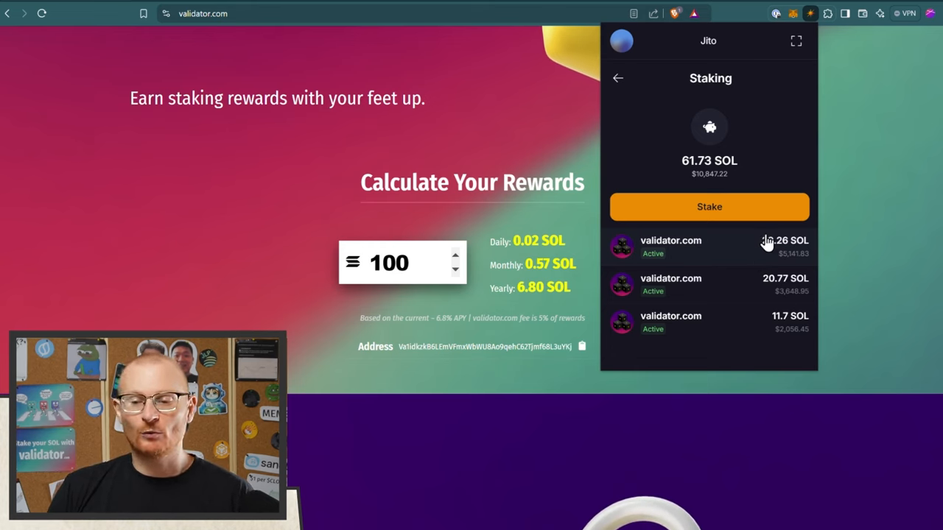
mouse_move(763, 258)
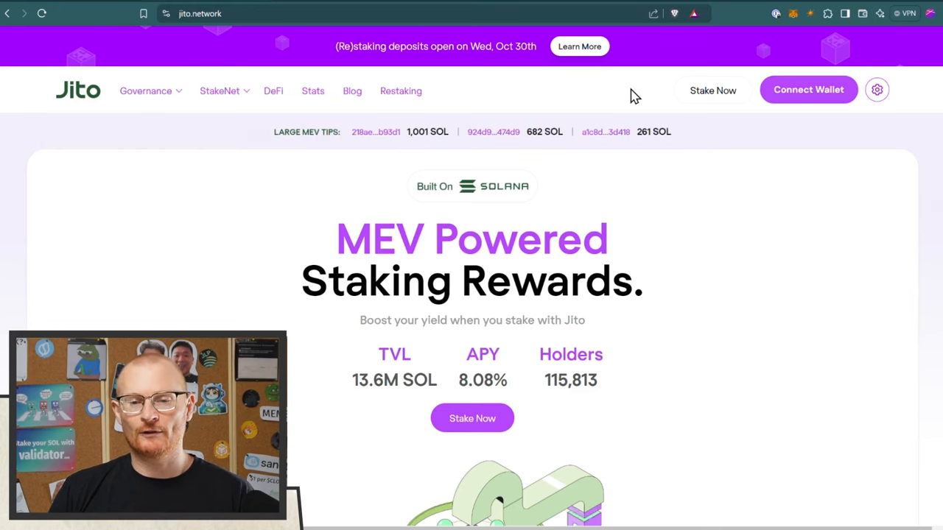
Step: Connect the Solflare wallet to jito.network and scroll down the homepage
click(808, 90)
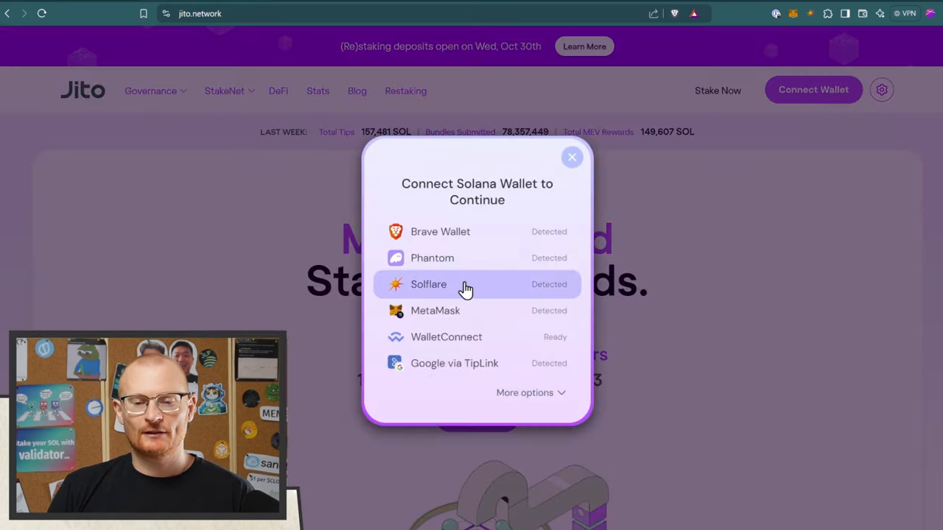
click(427, 284)
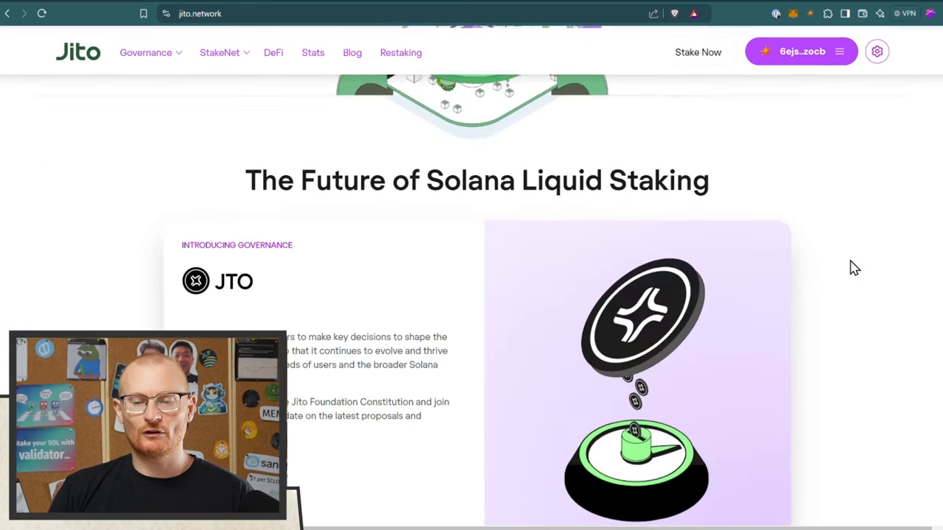
scroll(down, 3)
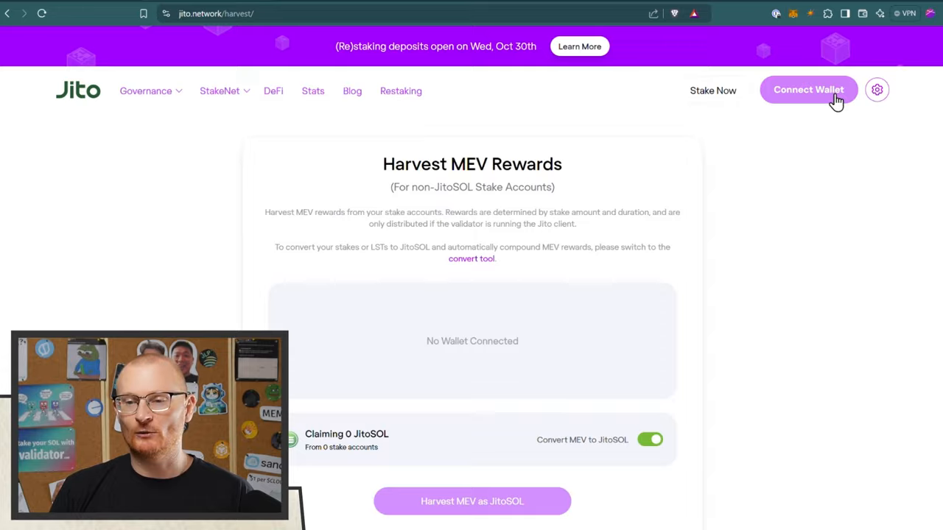
Step: Connect the wallet to the Harvest MEV Rewards page and approve it in Solflare
click(807, 89)
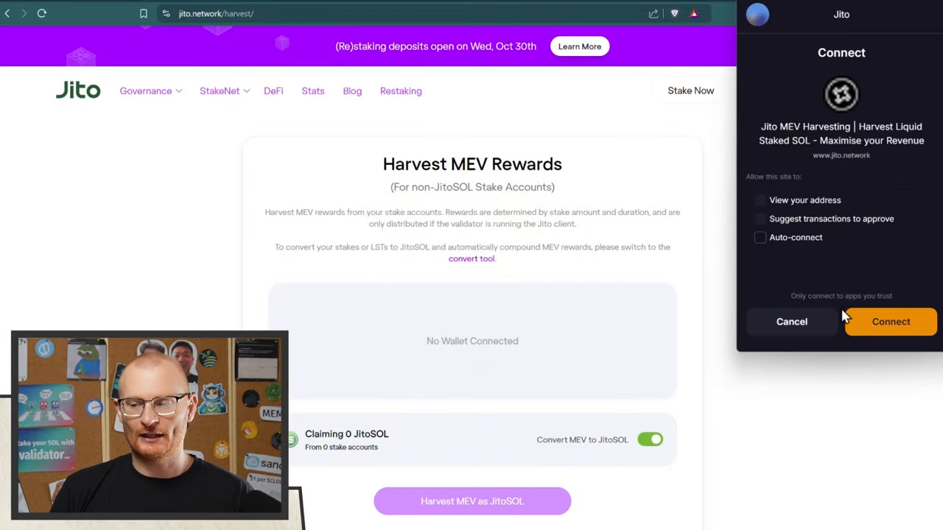
click(890, 321)
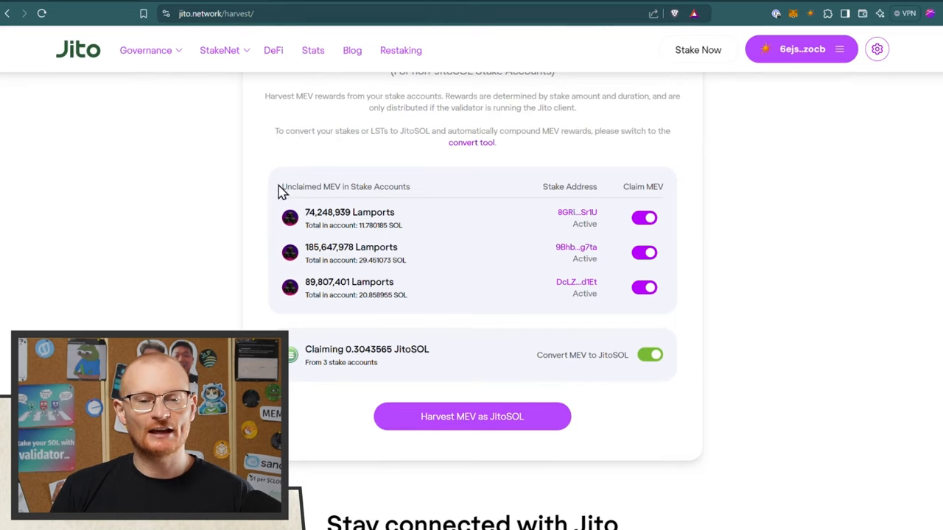
mouse_move(415, 209)
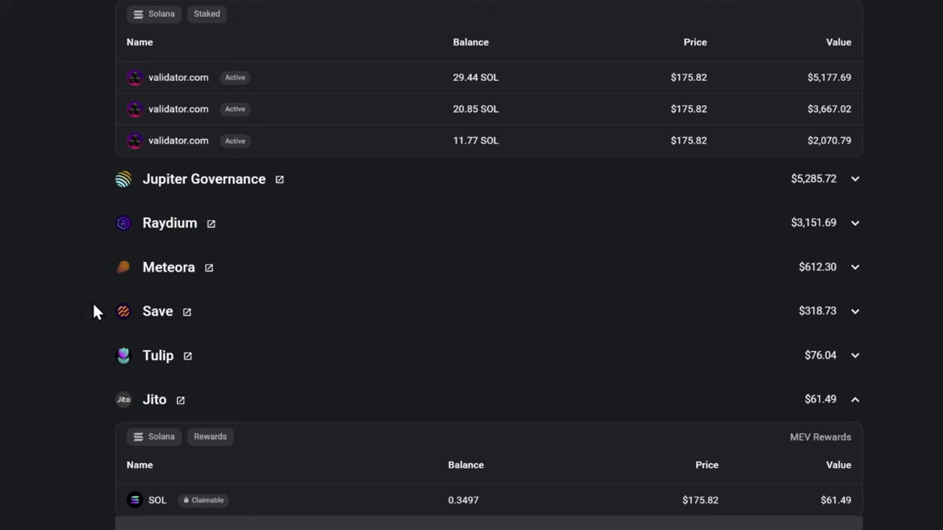
mouse_move(468, 198)
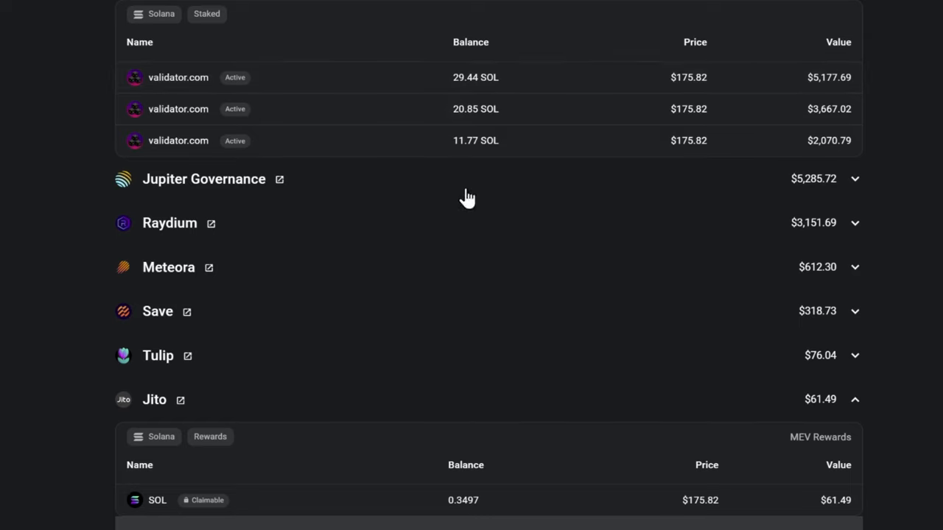
mouse_move(287, 453)
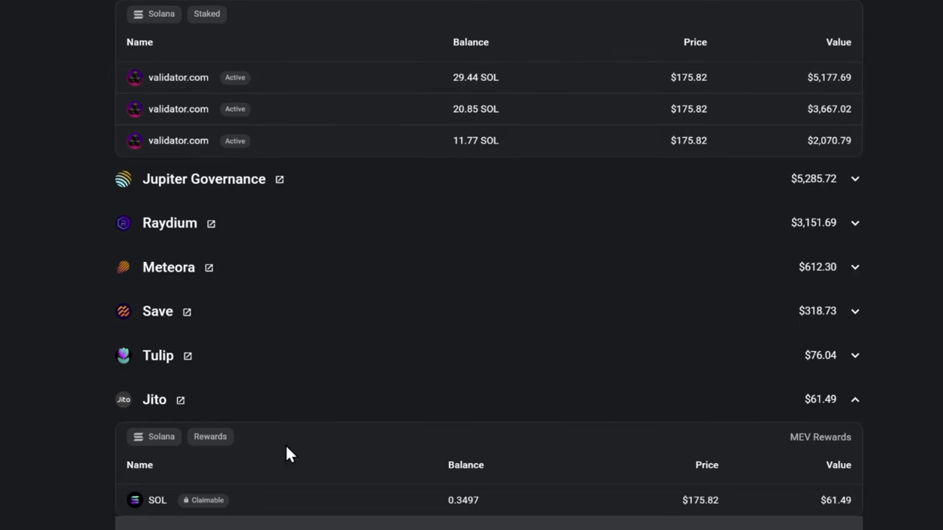
mouse_move(501, 479)
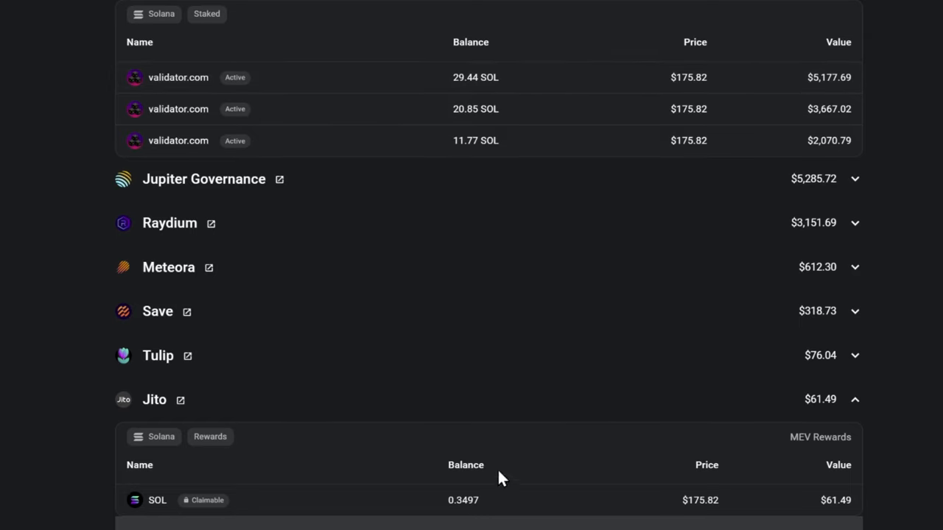
mouse_move(846, 524)
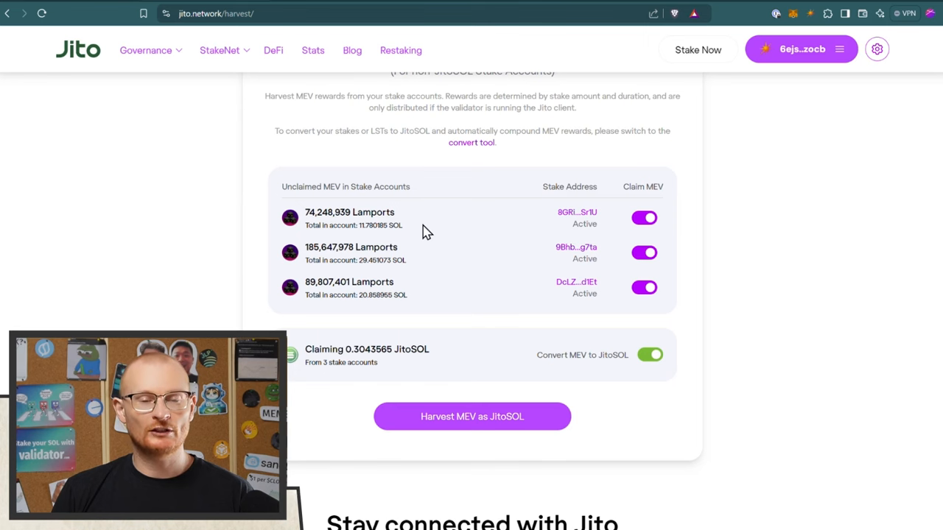
mouse_move(395, 228)
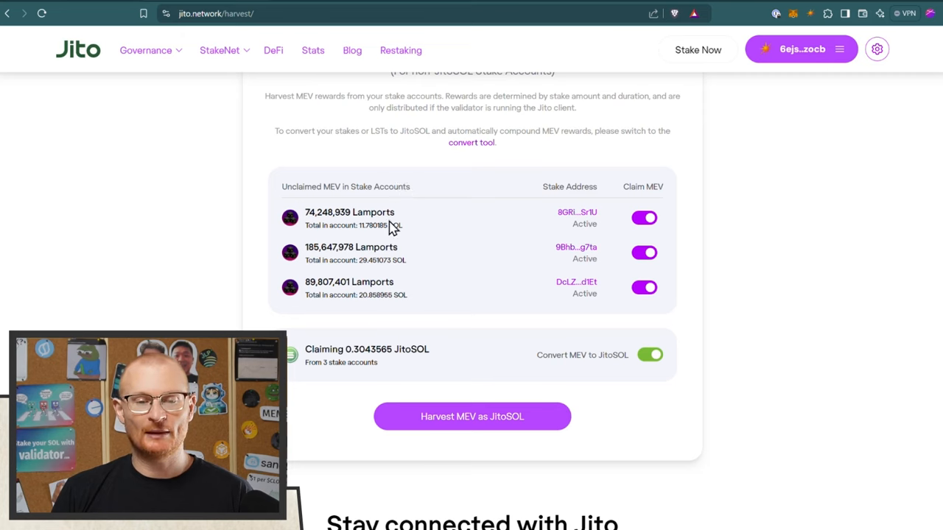
mouse_move(395, 371)
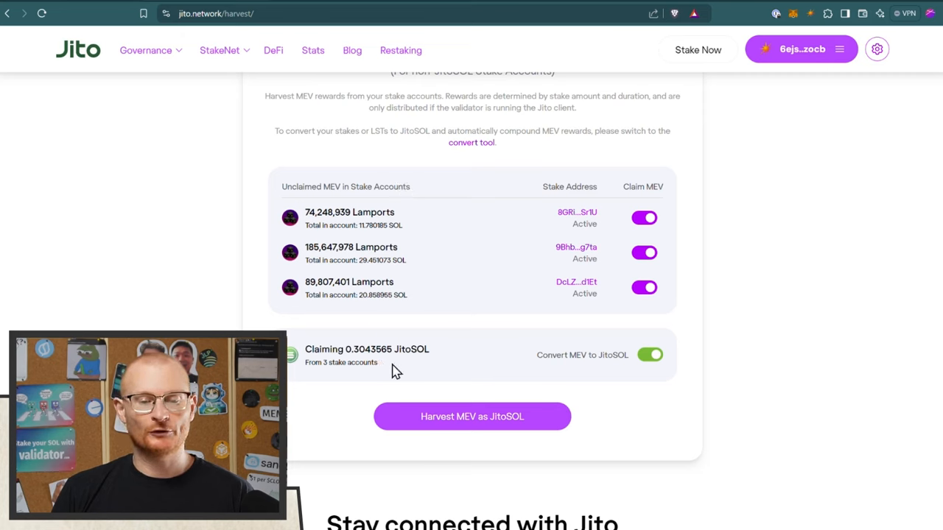
mouse_move(650, 355)
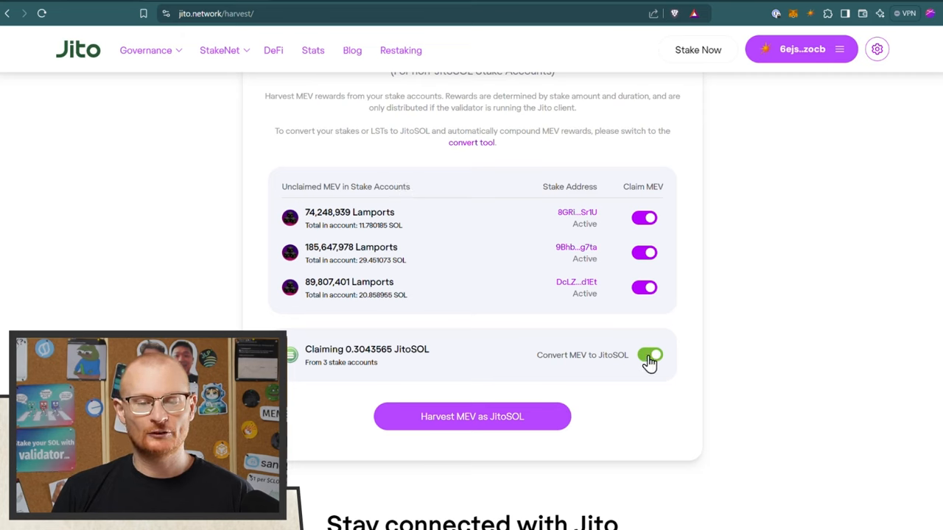
Step: Search the YouTube channel for jito videos
click(650, 353)
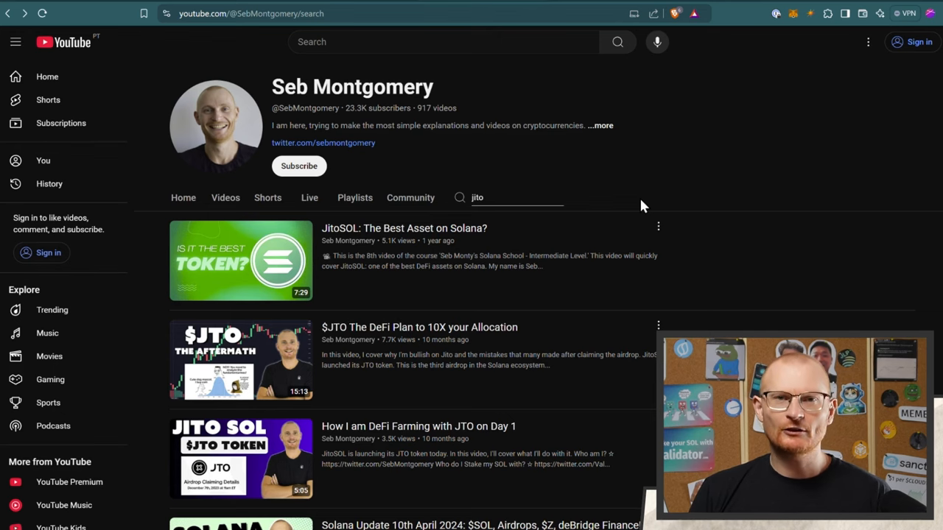
mouse_move(454, 200)
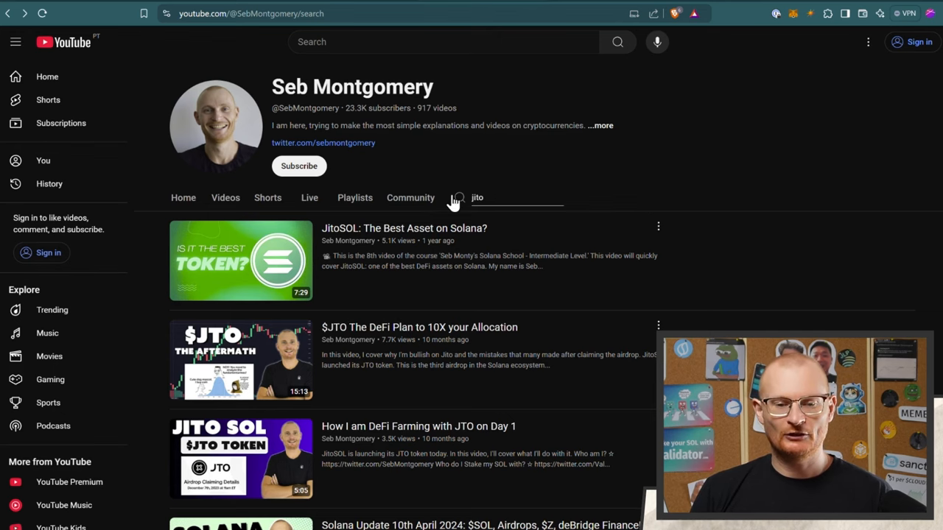
mouse_move(242, 260)
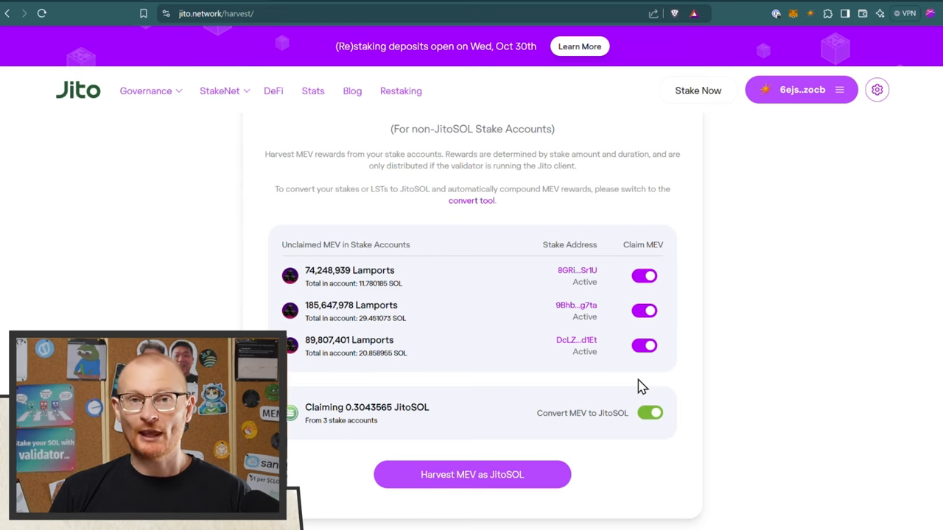
mouse_move(656, 243)
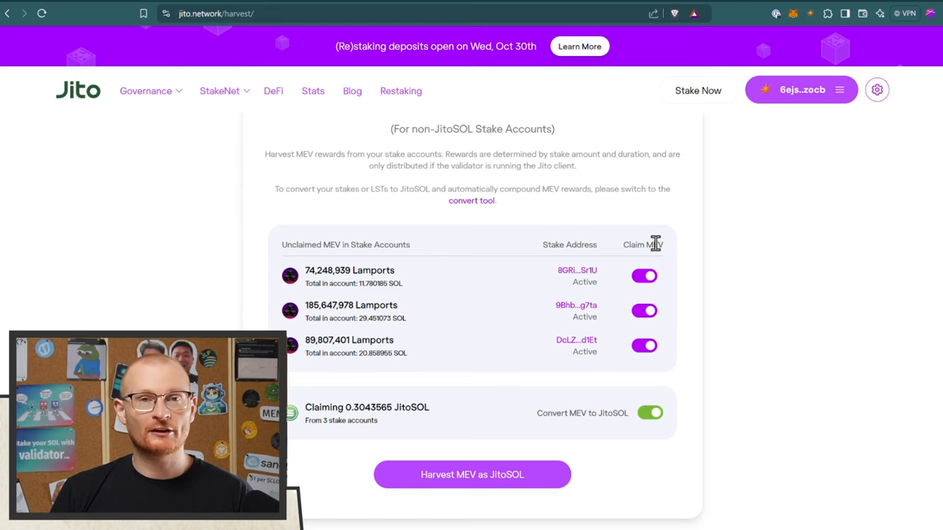
mouse_move(640, 369)
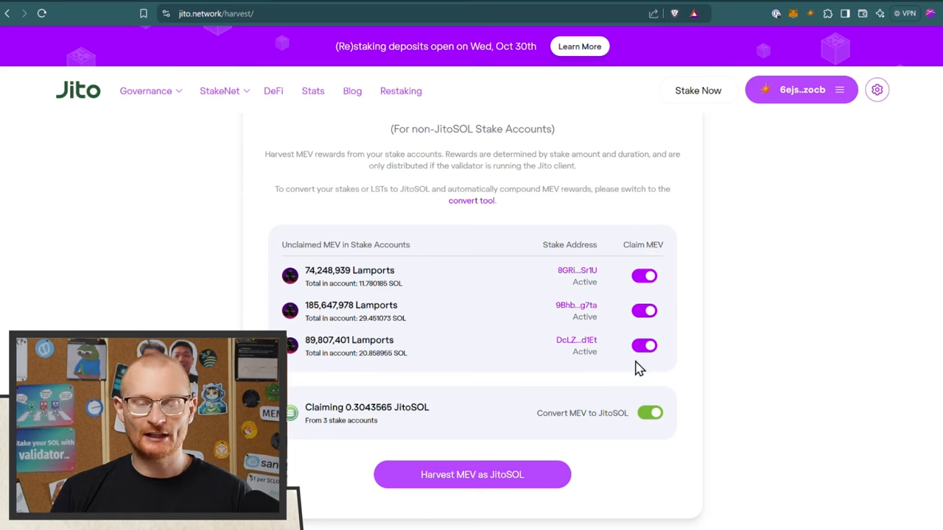
mouse_move(639, 436)
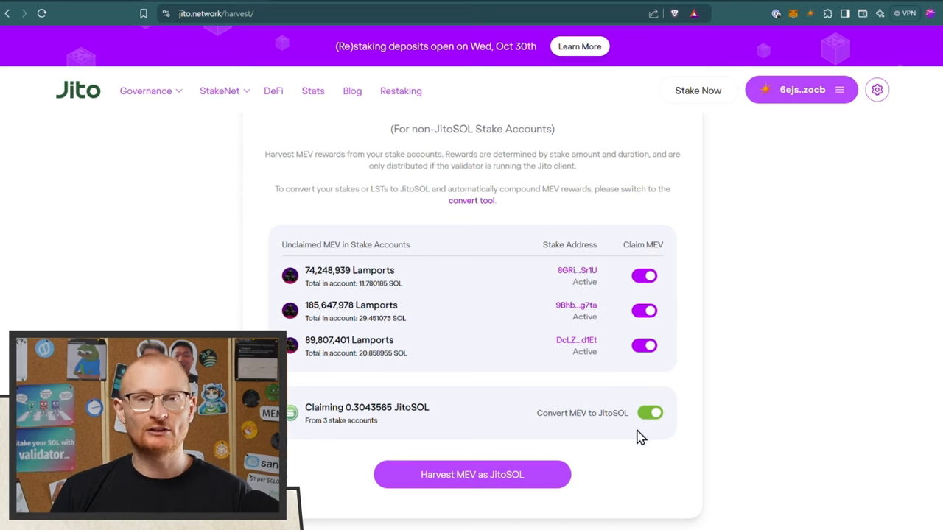
Step: Switch off Convert MEV to JitoSOL and submit the 0.3497043 SOL harvest
click(650, 412)
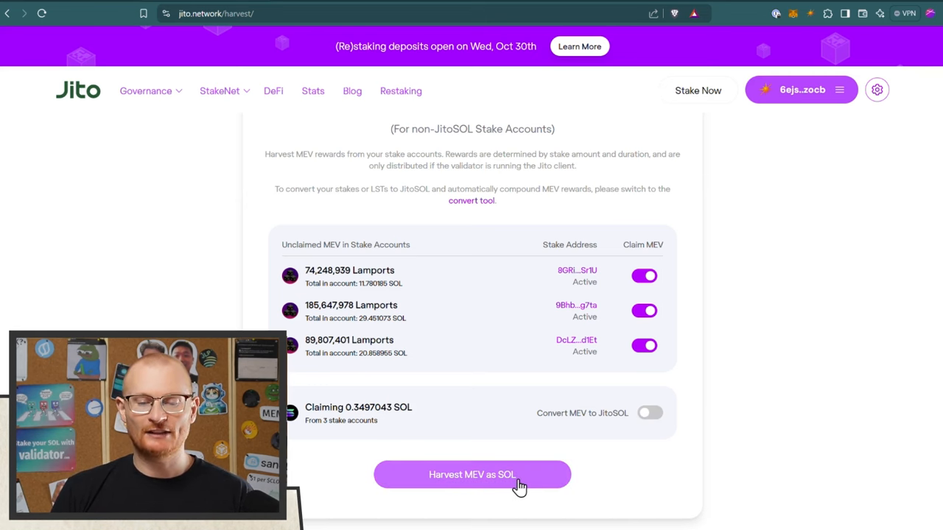
click(471, 475)
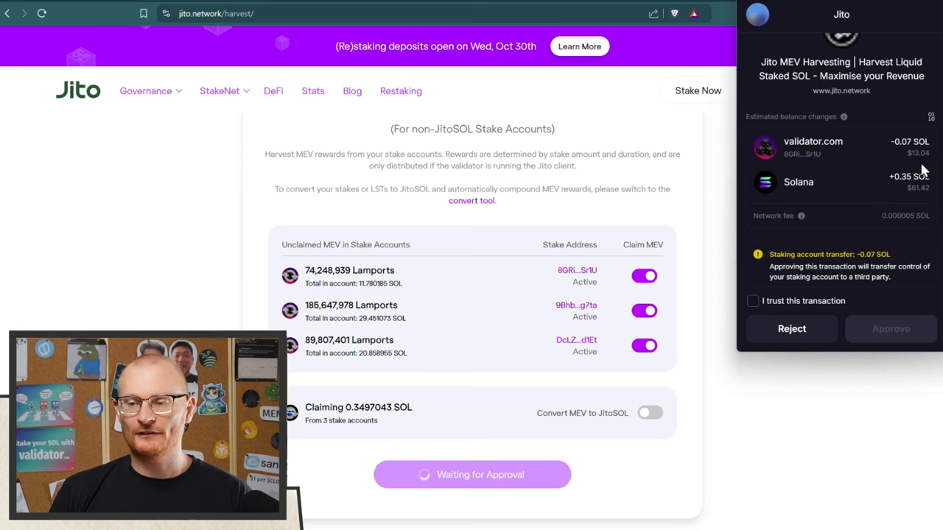
mouse_move(899, 165)
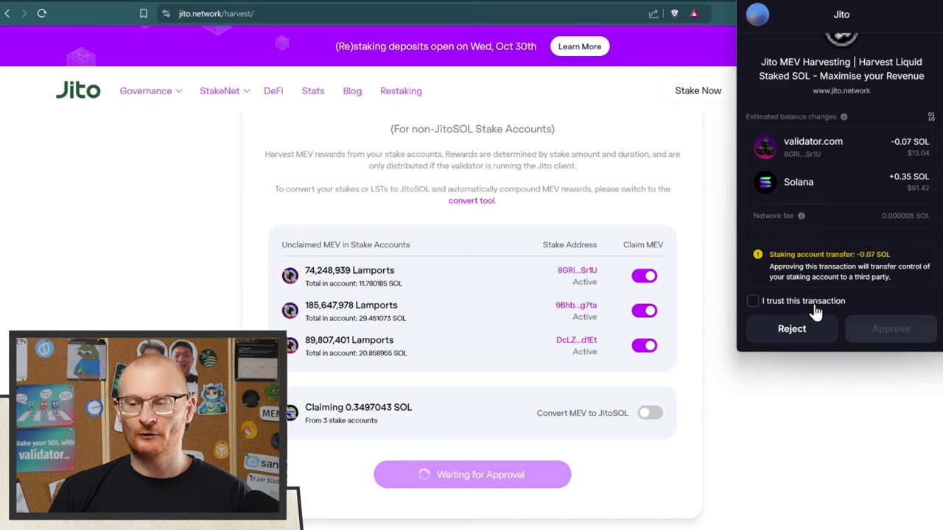
Step: Trust and approve the 0.3497043 SOL MEV harvest transaction in Solflare
click(753, 301)
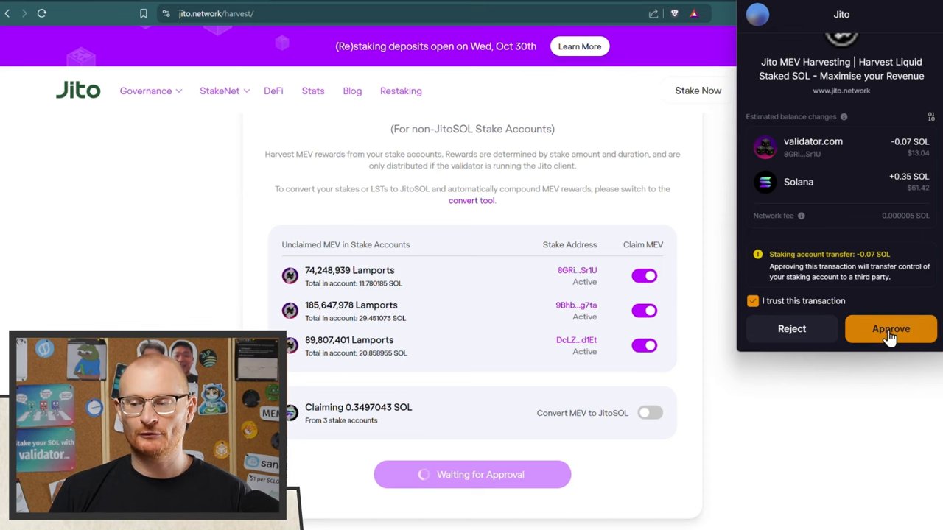
click(890, 328)
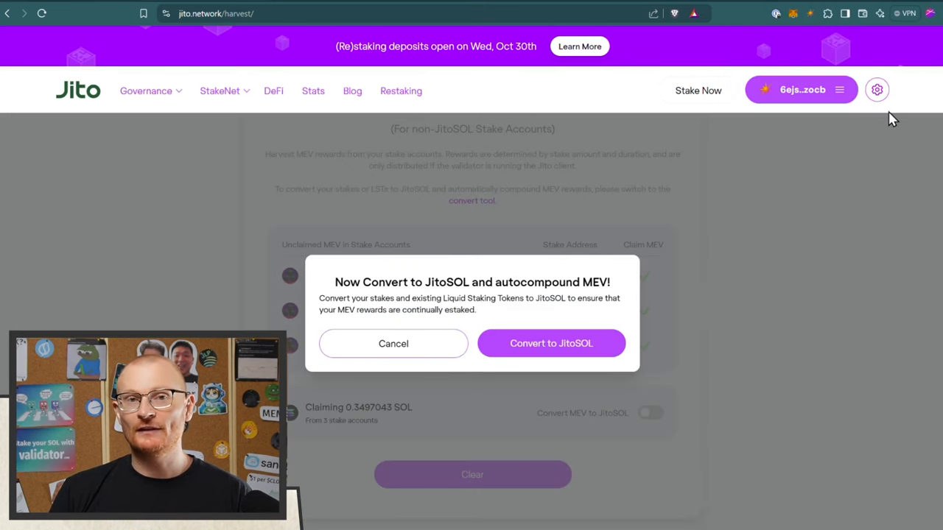
Step: Review the Priority Fees toggle in the Jito transaction settings
click(877, 90)
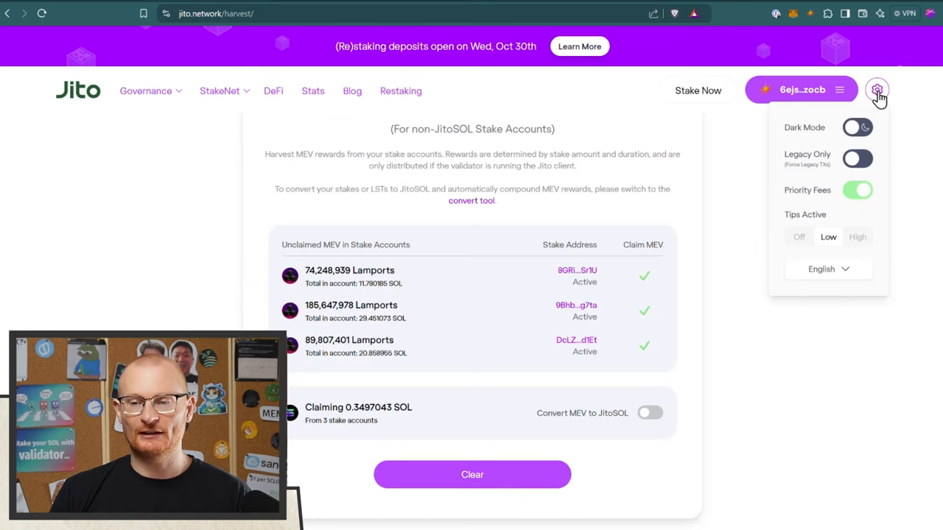
mouse_move(854, 201)
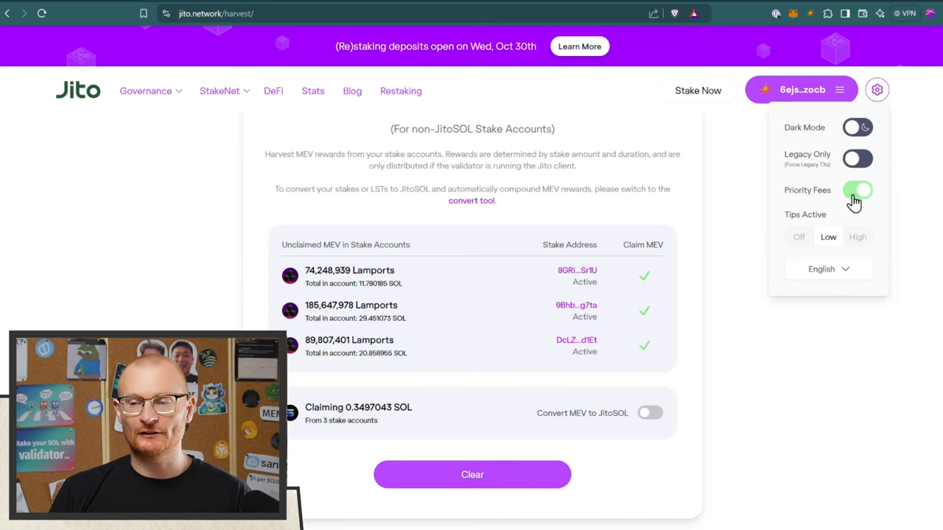
click(858, 190)
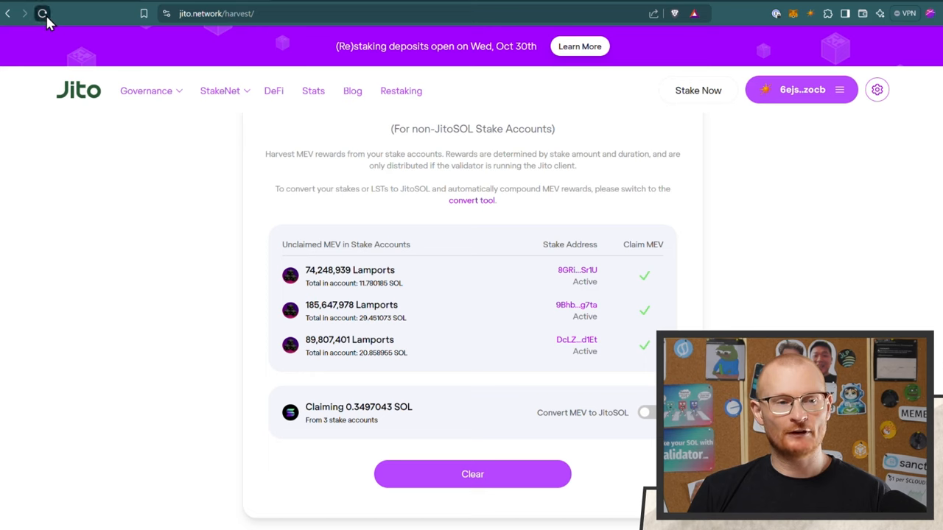
Step: Reload the Jito harvest page to confirm no viable MEV remains
click(645, 413)
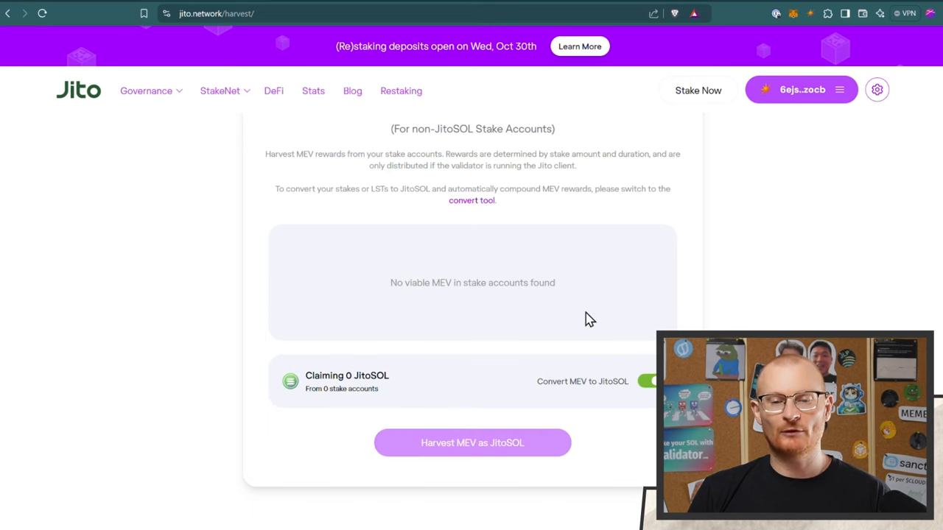
mouse_move(603, 309)
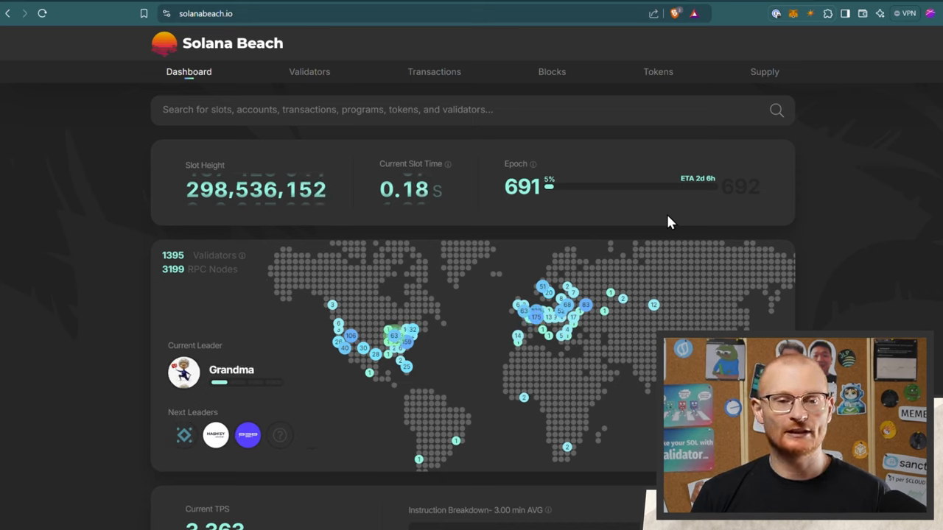
mouse_move(563, 168)
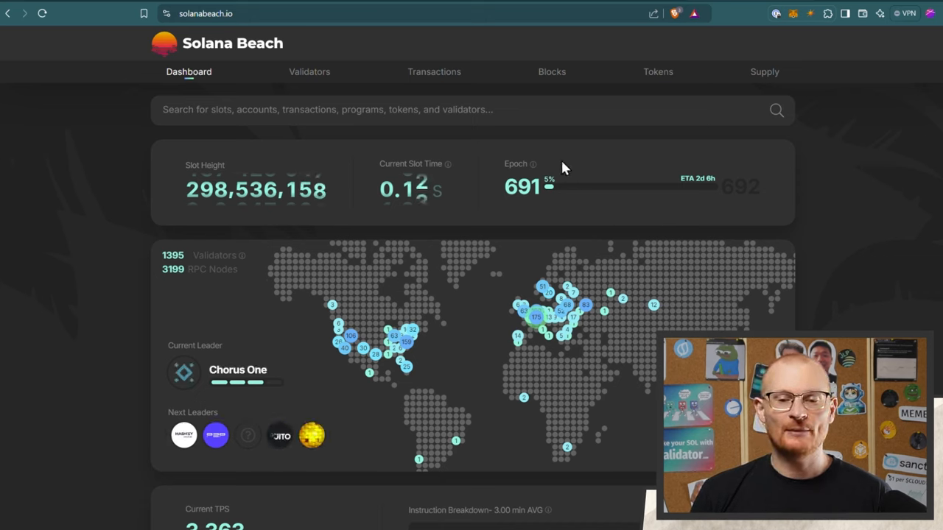
mouse_move(563, 212)
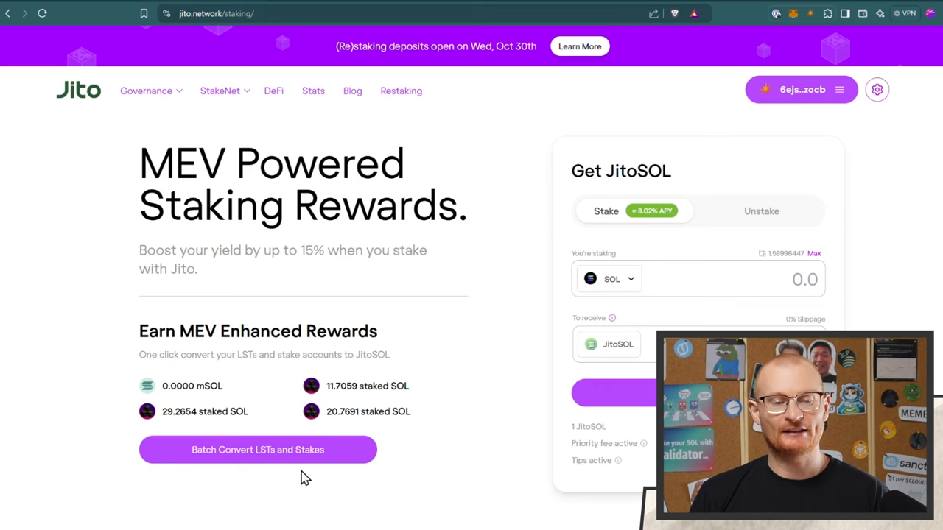
mouse_move(309, 454)
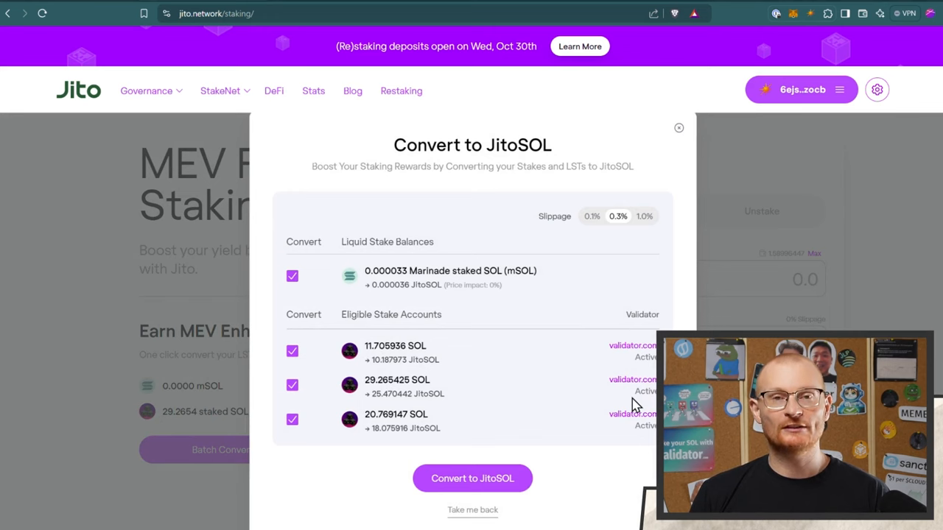
mouse_move(307, 397)
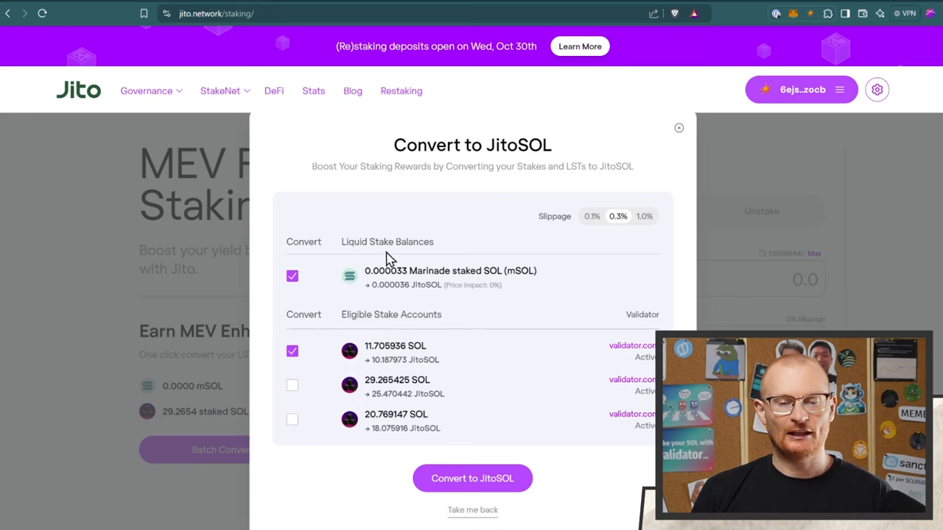
Step: Exclude the mSOL balance and start converting the 11.705936 SOL stake account to JitoSOL
click(291, 276)
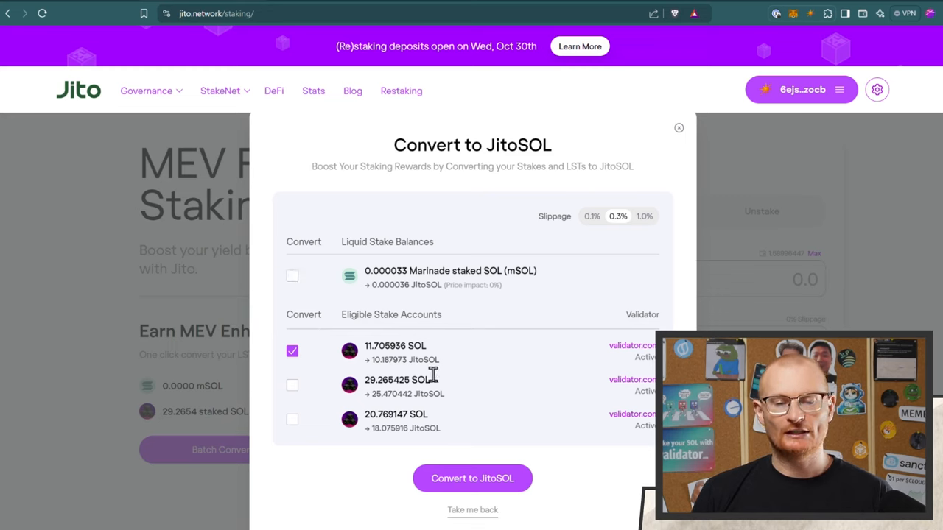
mouse_move(427, 376)
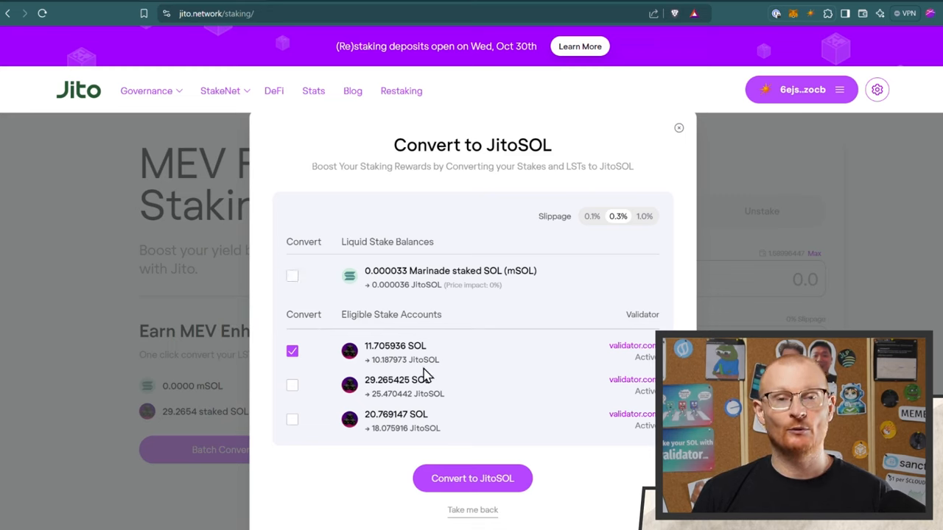
click(472, 477)
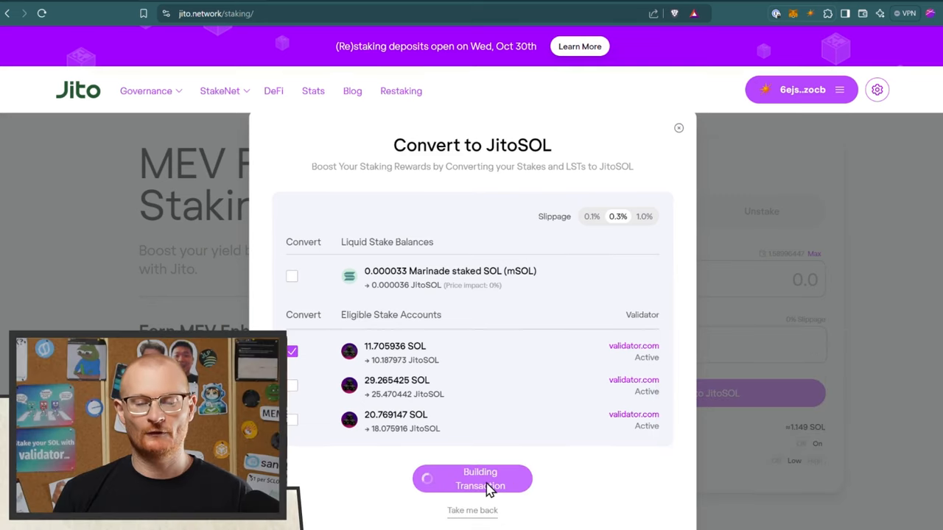
Step: Trust and approve converting the 11.705936 SOL stake account to JitoSOL, then dismiss the confirmation
click(471, 479)
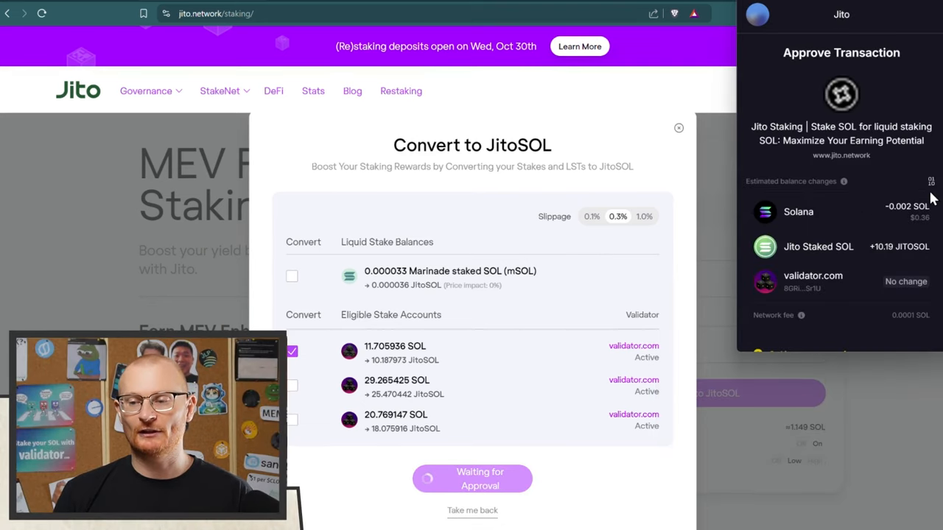
scroll(down, 3)
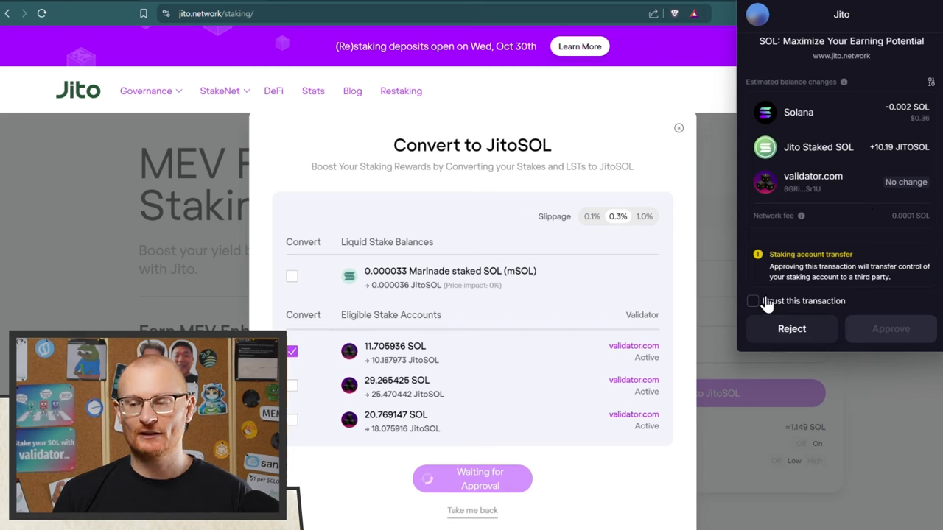
click(752, 301)
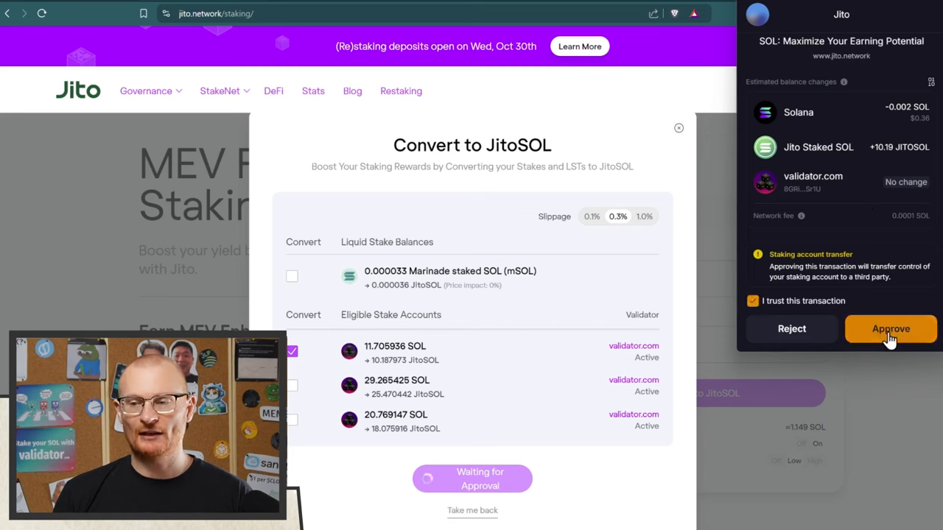
click(890, 328)
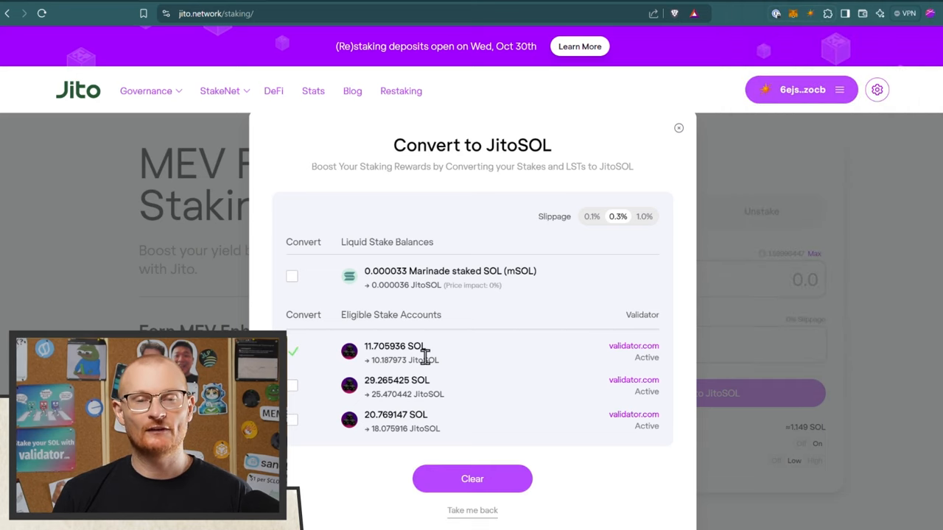
click(677, 126)
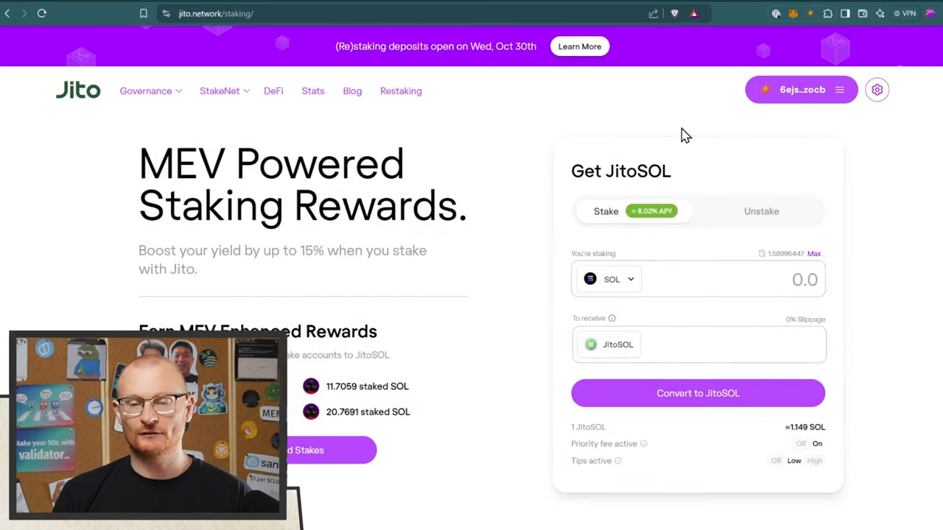
mouse_move(766, 230)
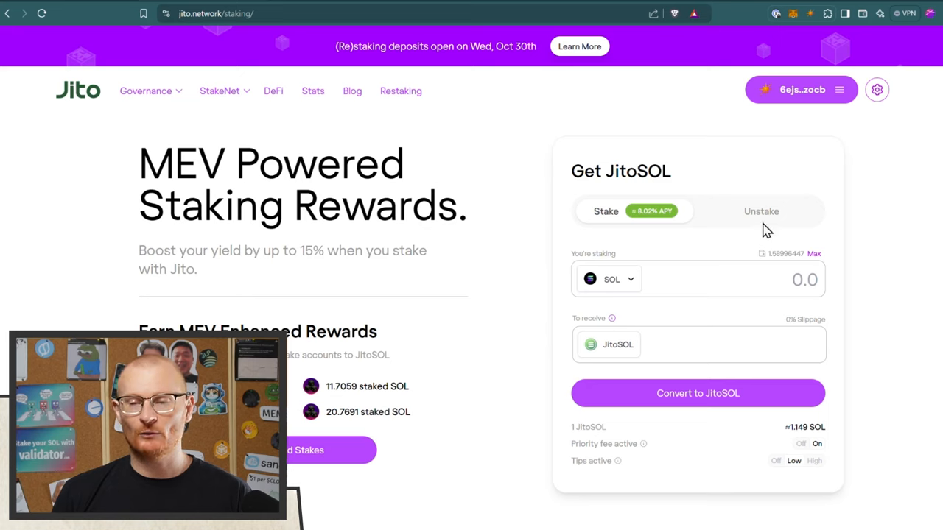
Step: Fill the unstake form with the max 10.187973191 JitoSOL, decline the unstake prompt and bring up the Solflare wallet
click(760, 213)
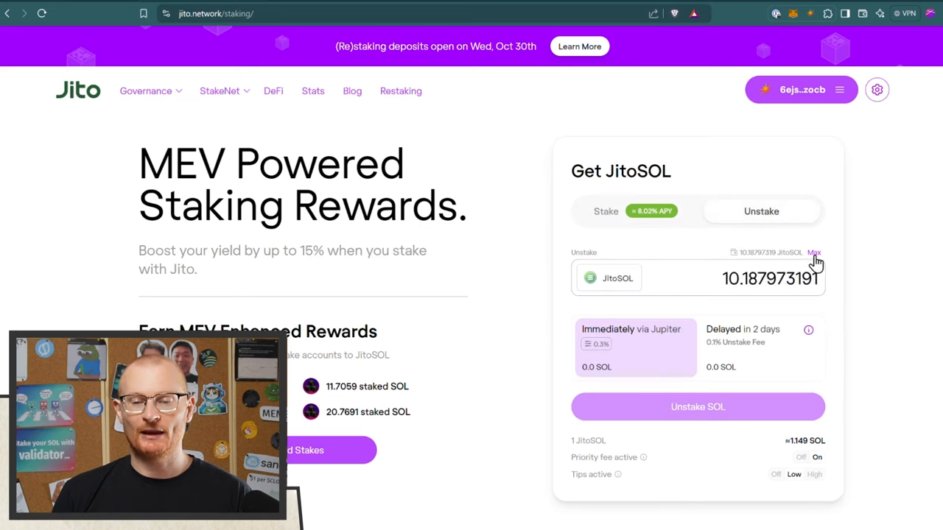
click(814, 252)
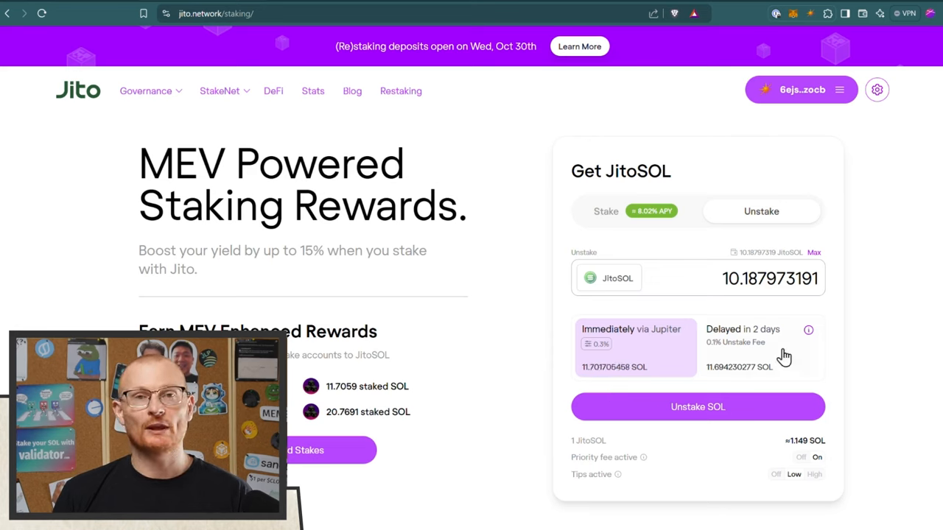
mouse_move(782, 365)
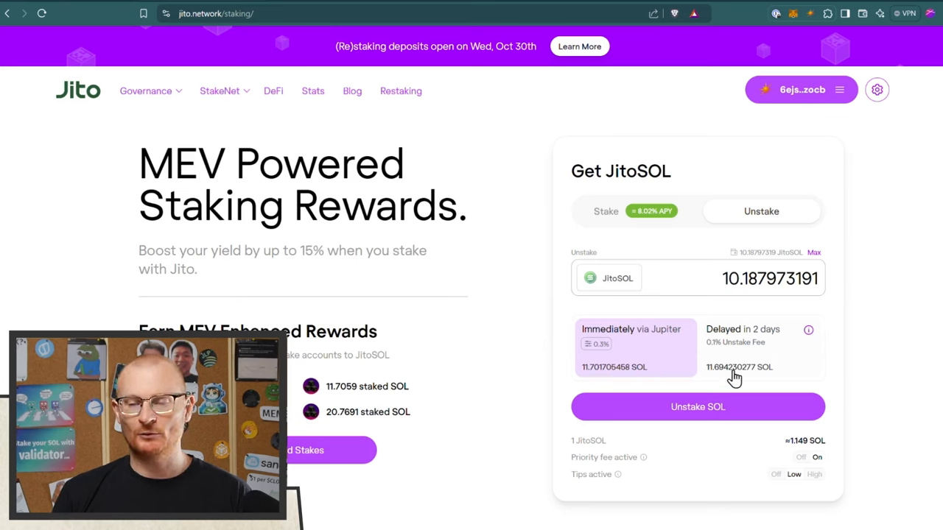
mouse_move(648, 361)
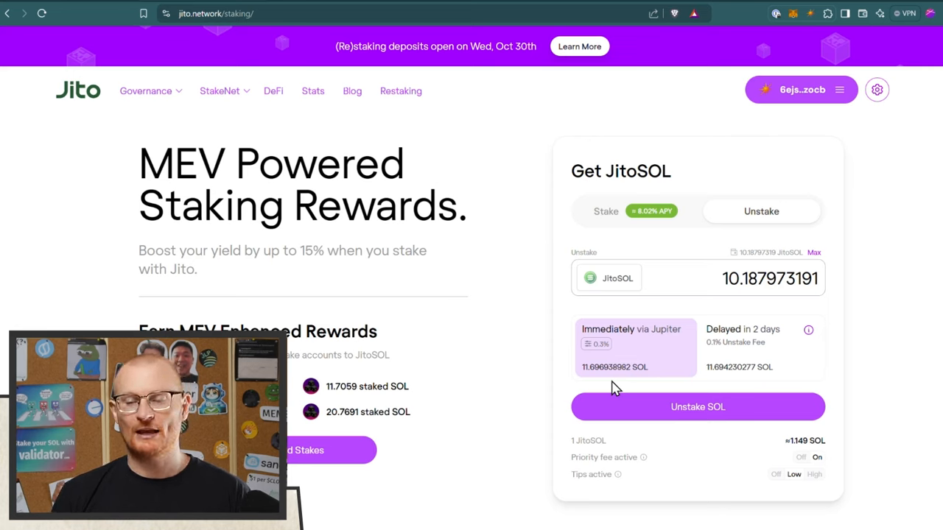
mouse_move(719, 253)
text(5)
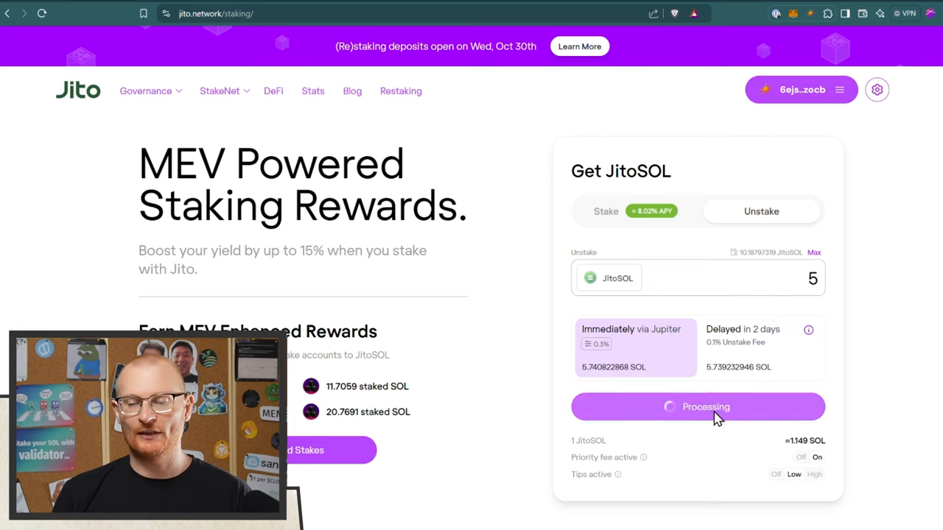
click(698, 406)
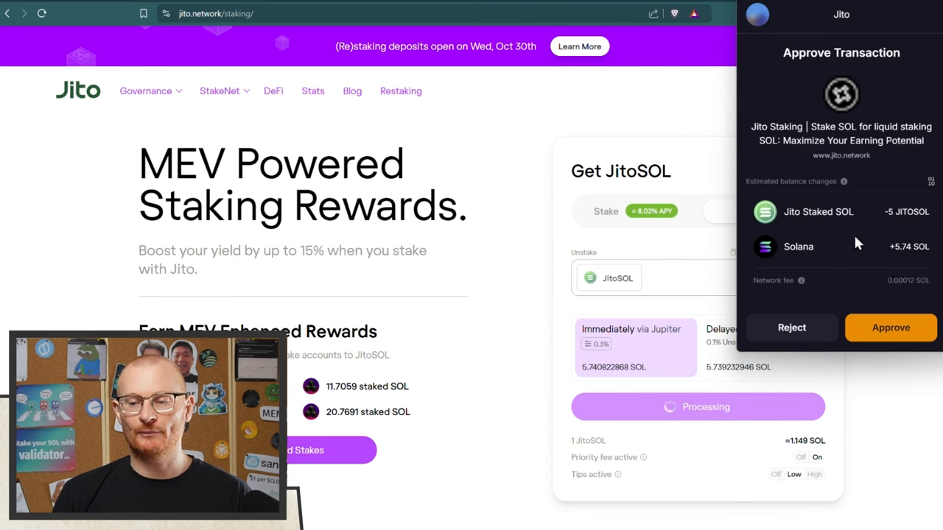
click(889, 327)
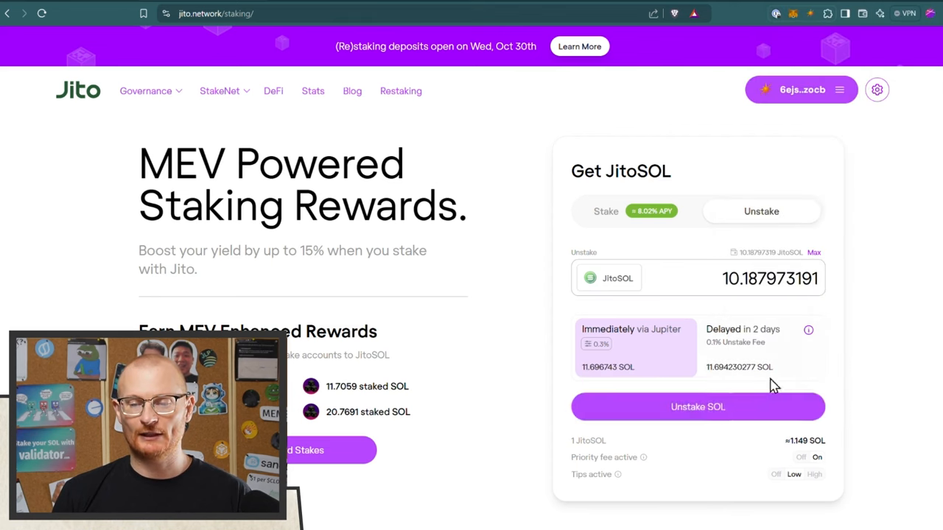
click(697, 407)
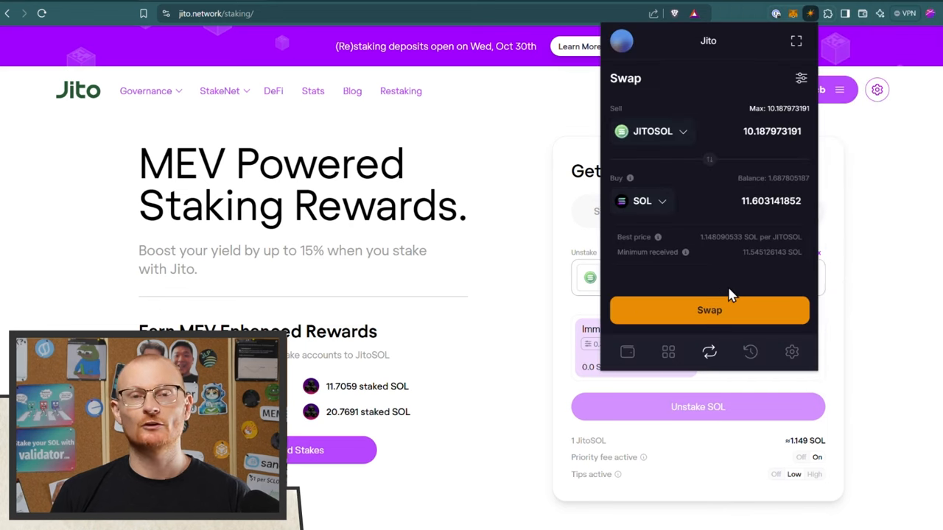
mouse_move(772, 180)
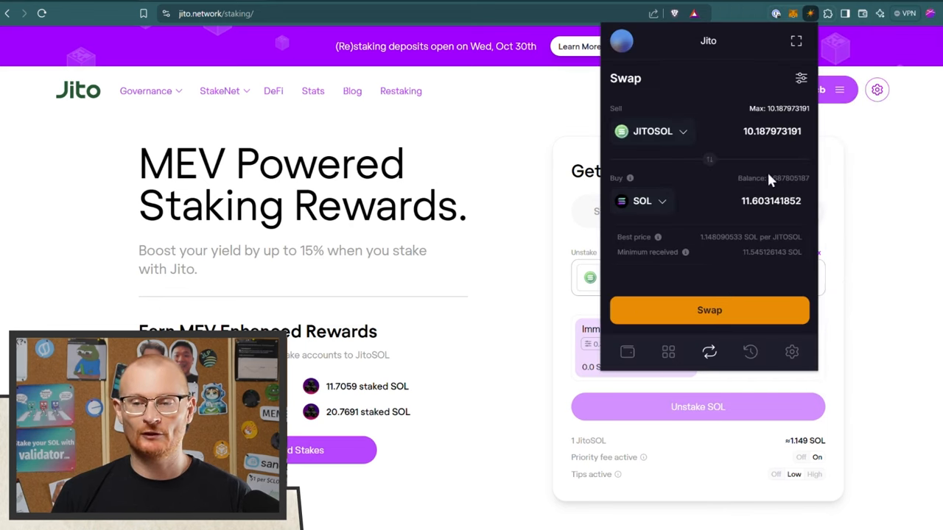
mouse_move(721, 203)
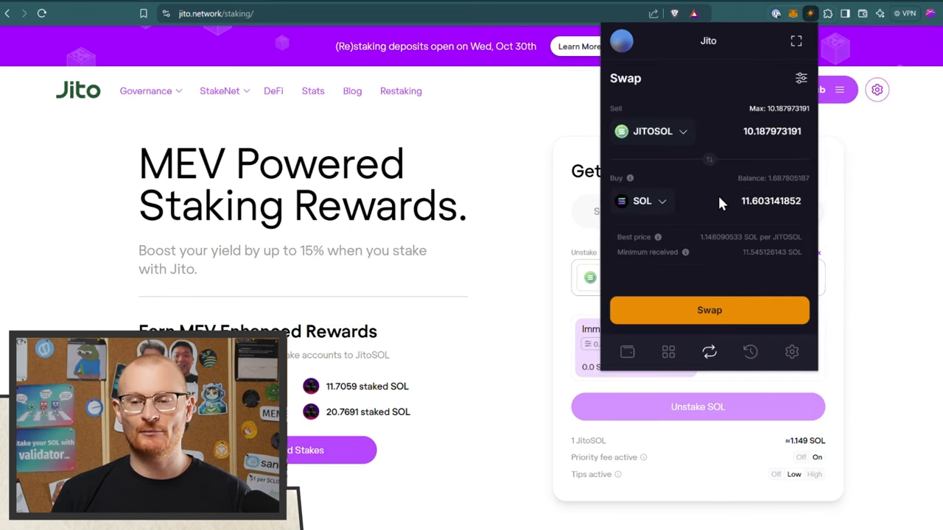
mouse_move(719, 228)
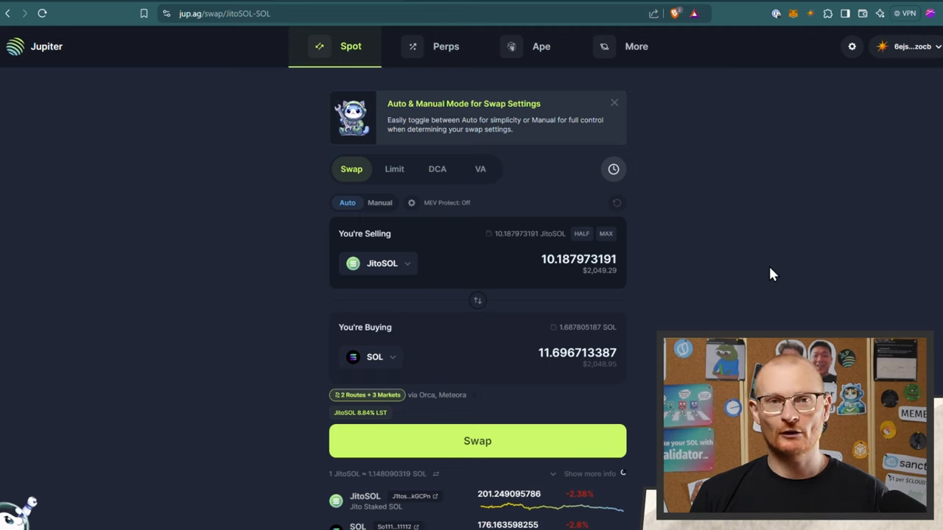
mouse_move(528, 300)
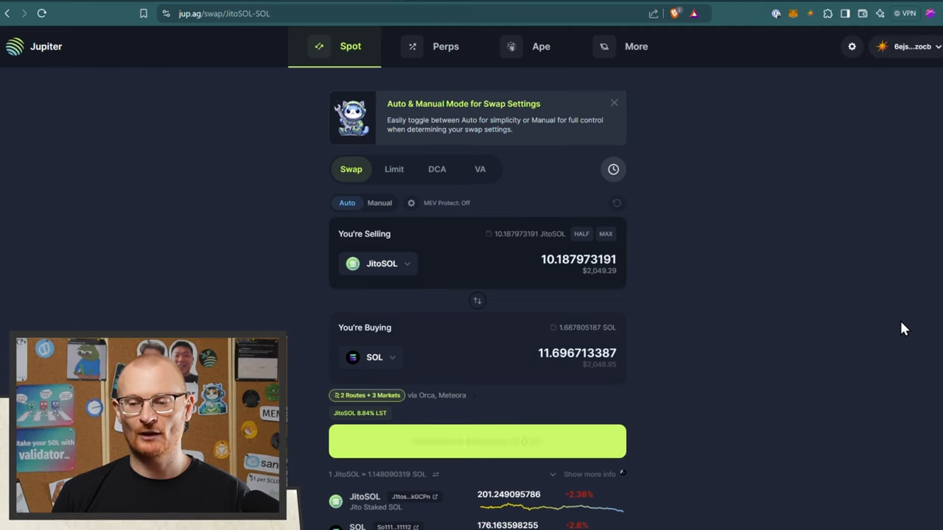
Step: Approve the Jupiter swap of 10.187973191 JitoSOL for about 11.70 SOL
click(478, 441)
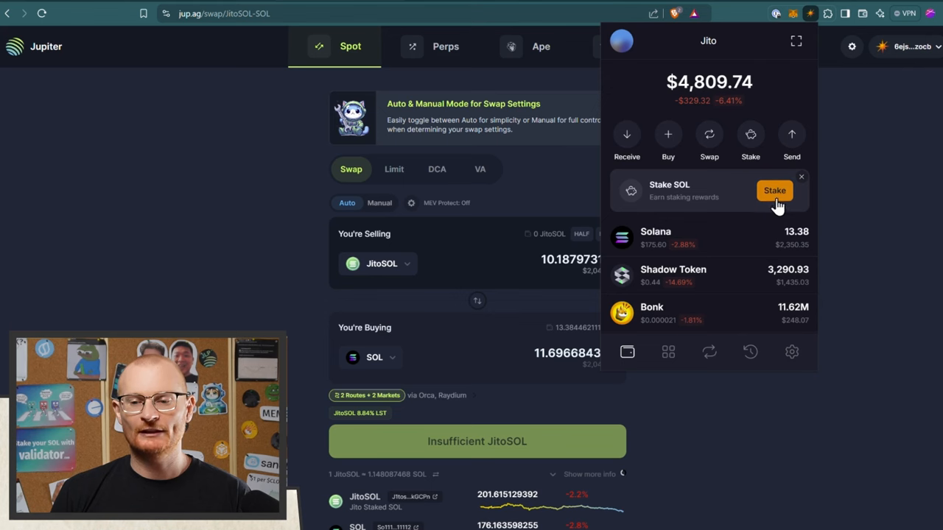
Step: Stake 13.3 SOL to validator.com and view it activating among the stake accounts
click(775, 190)
text(validator.com)
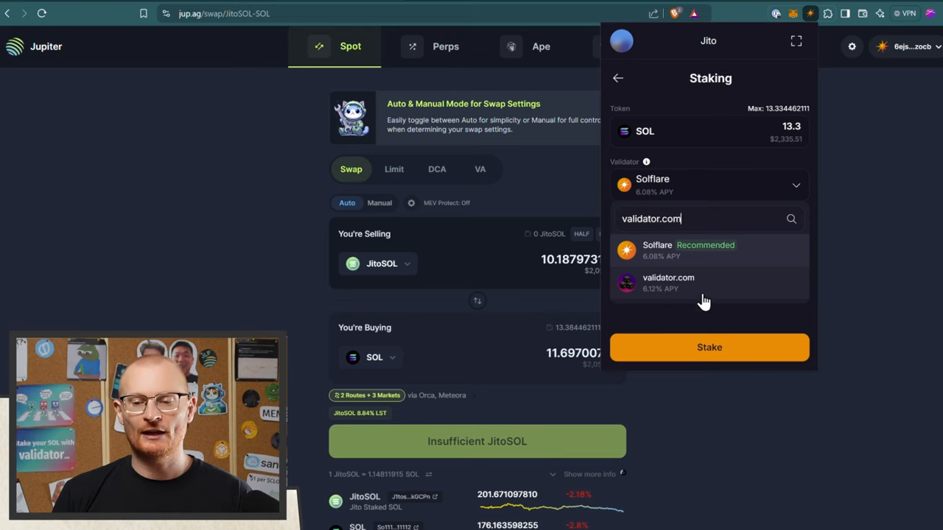
click(667, 283)
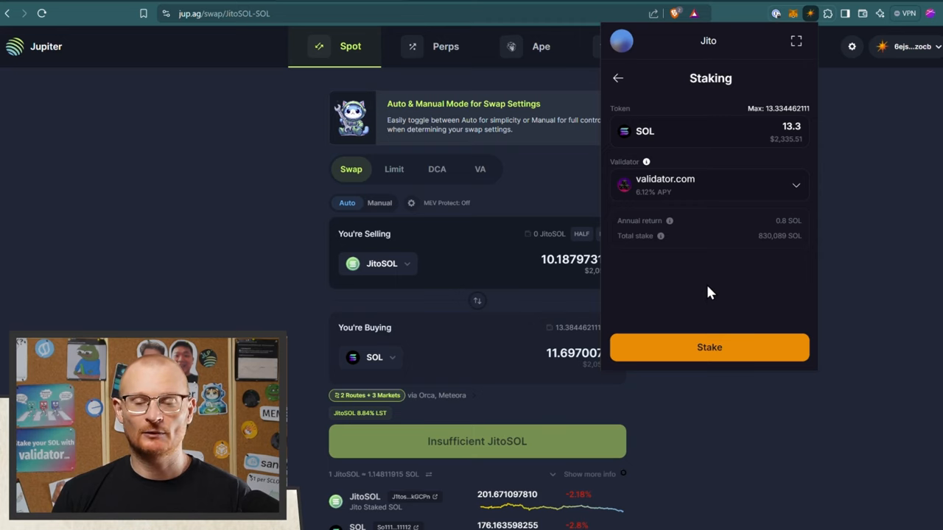
mouse_move(740, 354)
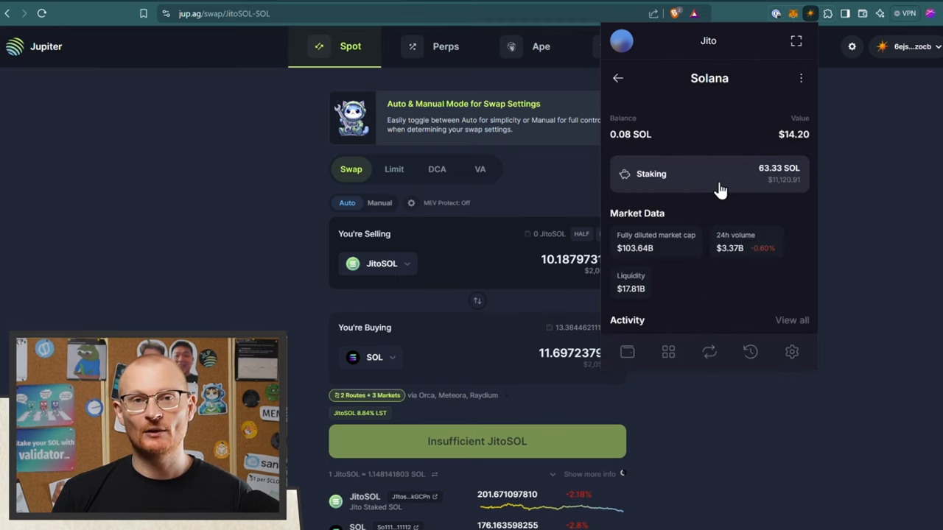
click(707, 174)
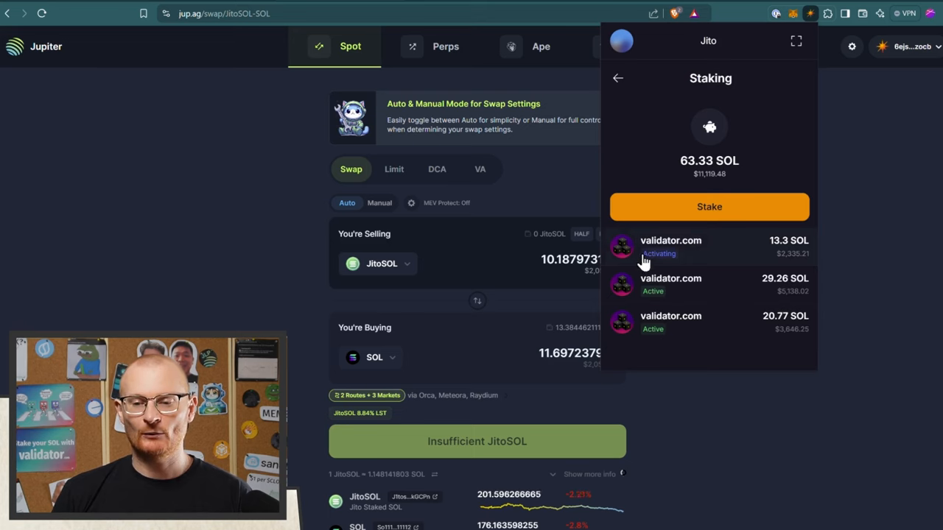
mouse_move(722, 253)
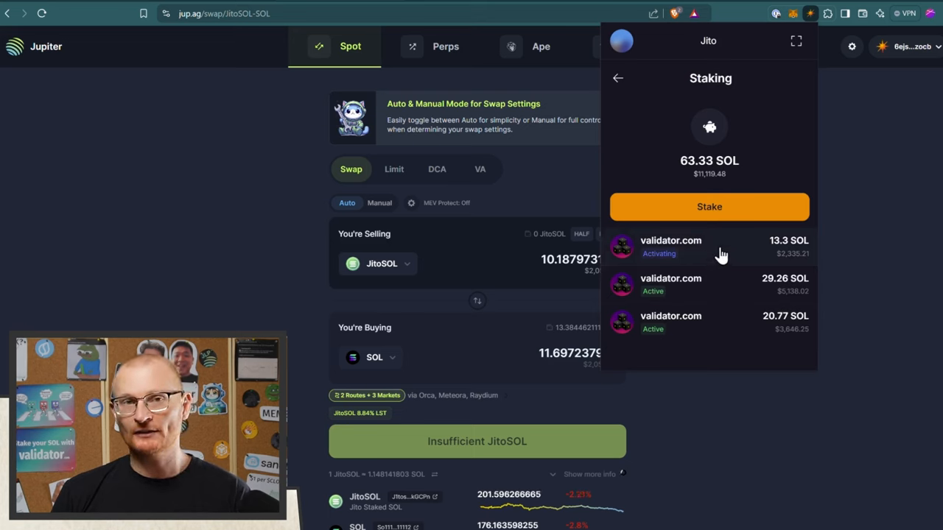
mouse_move(710, 286)
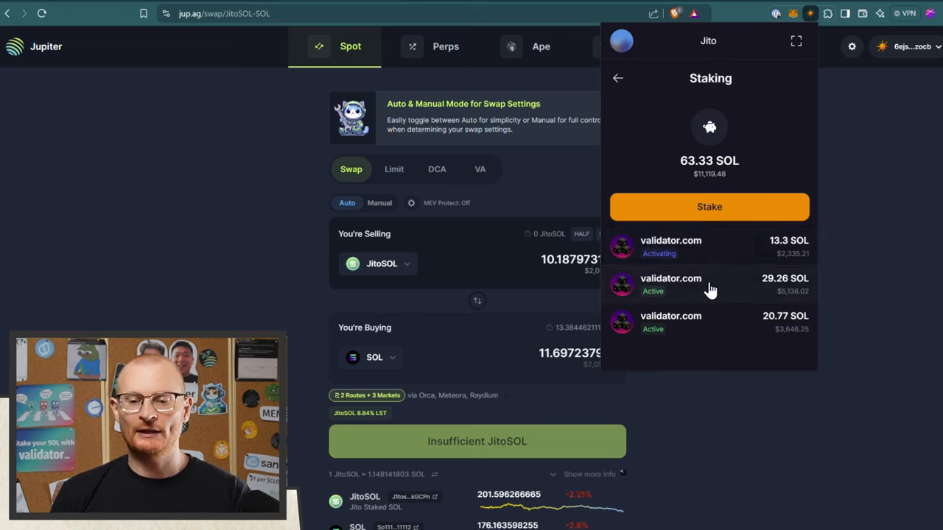
mouse_move(720, 254)
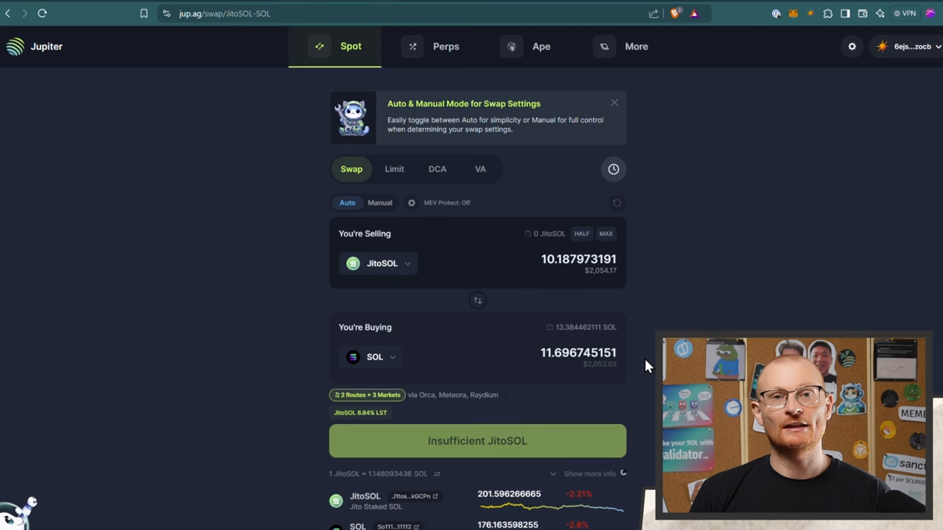
mouse_move(626, 390)
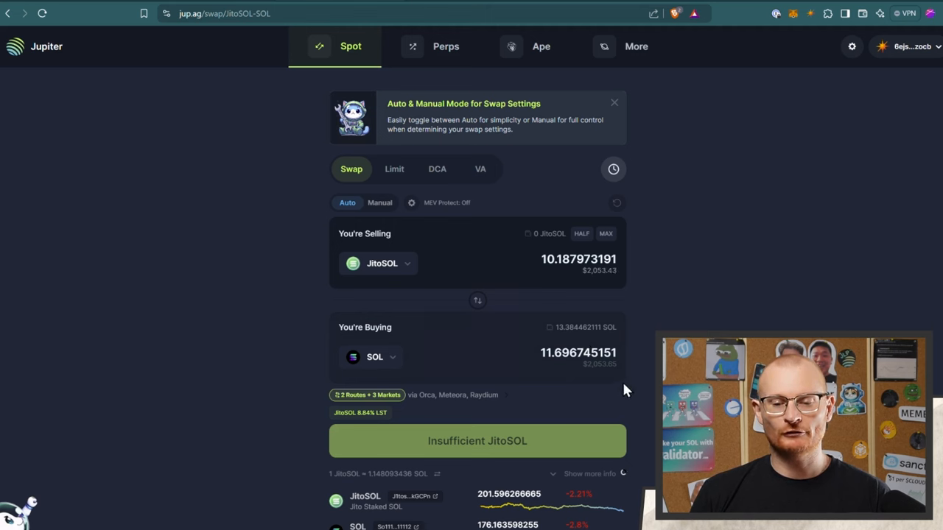